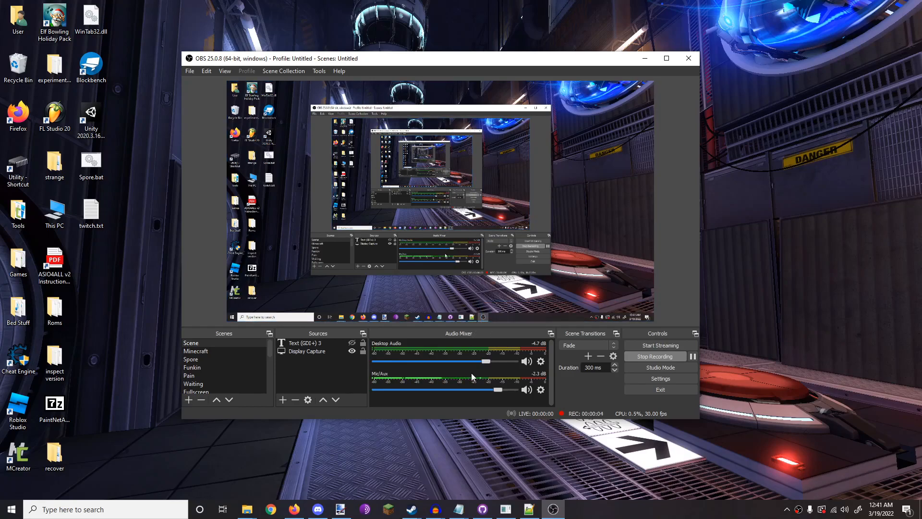
mouse_move(453, 381)
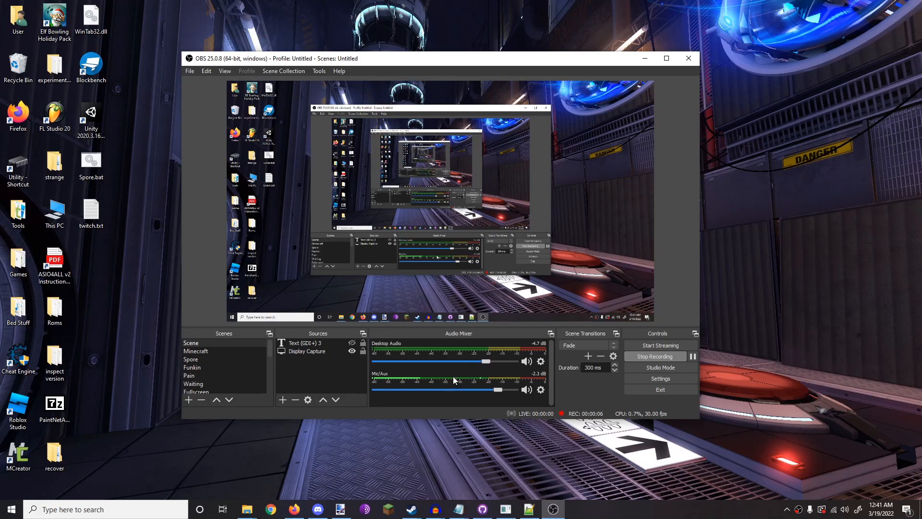
mouse_move(546, 444)
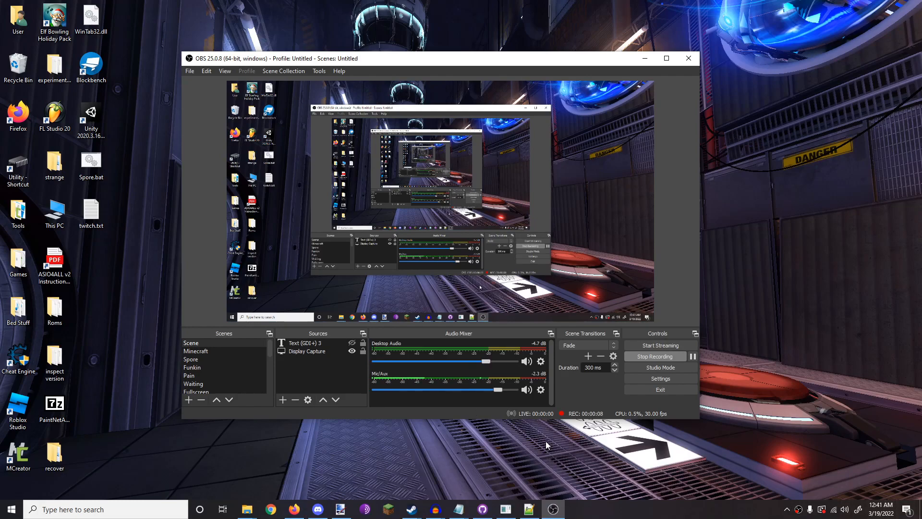
mouse_move(393, 455)
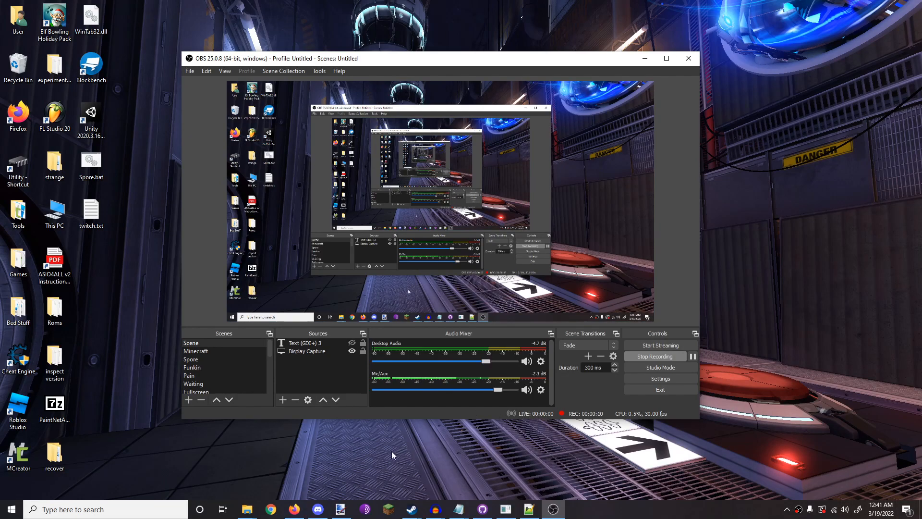
Step: Bring the Snailax repository forward and open its latest 'More Stuff!' release page
click(293, 509)
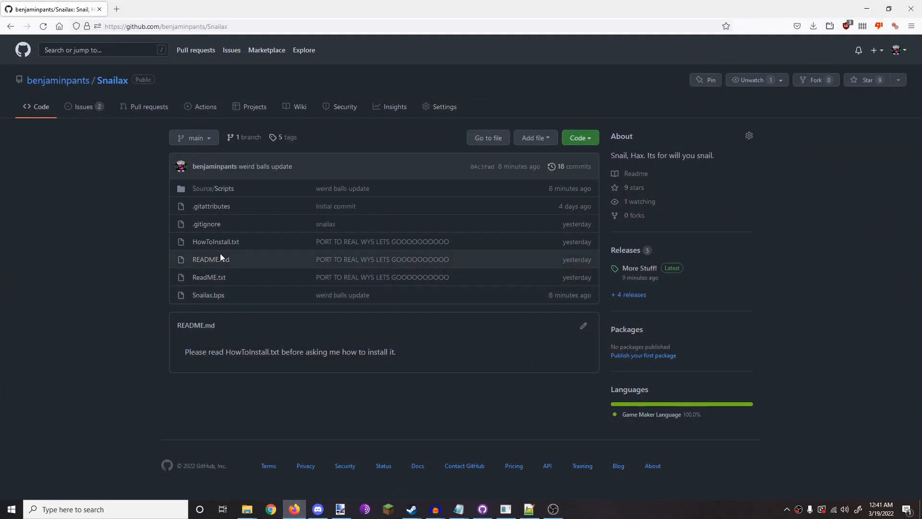
mouse_move(278, 219)
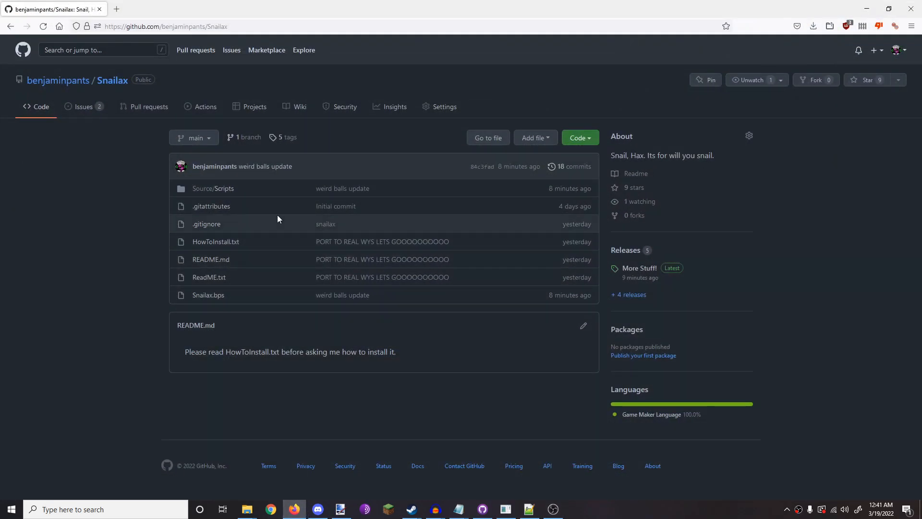
mouse_move(268, 201)
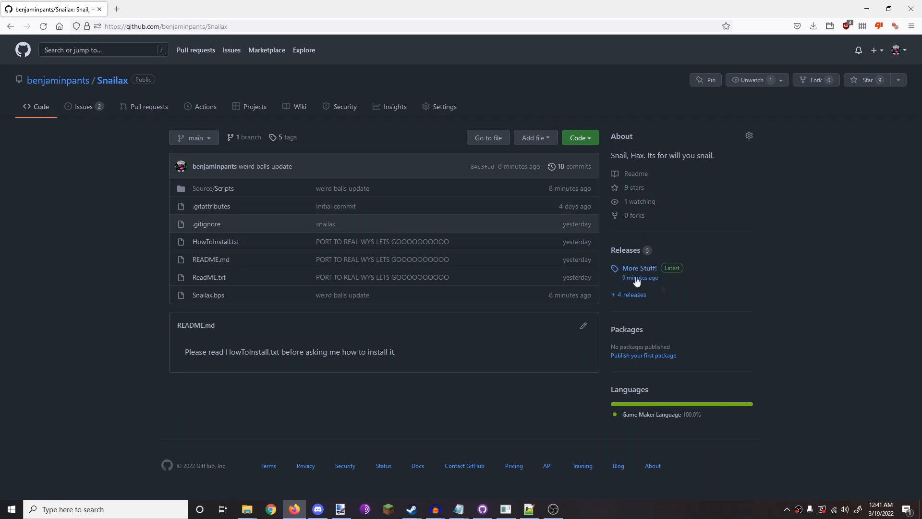
mouse_move(629, 257)
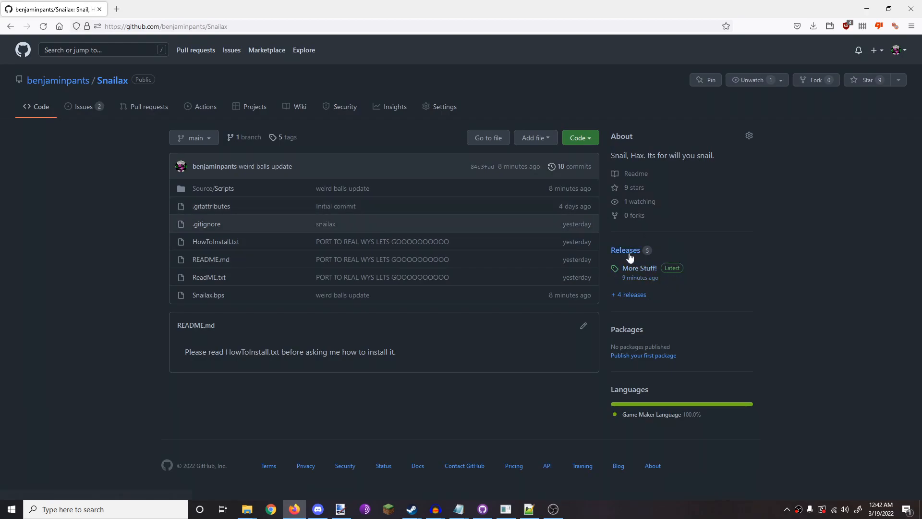
mouse_move(640, 268)
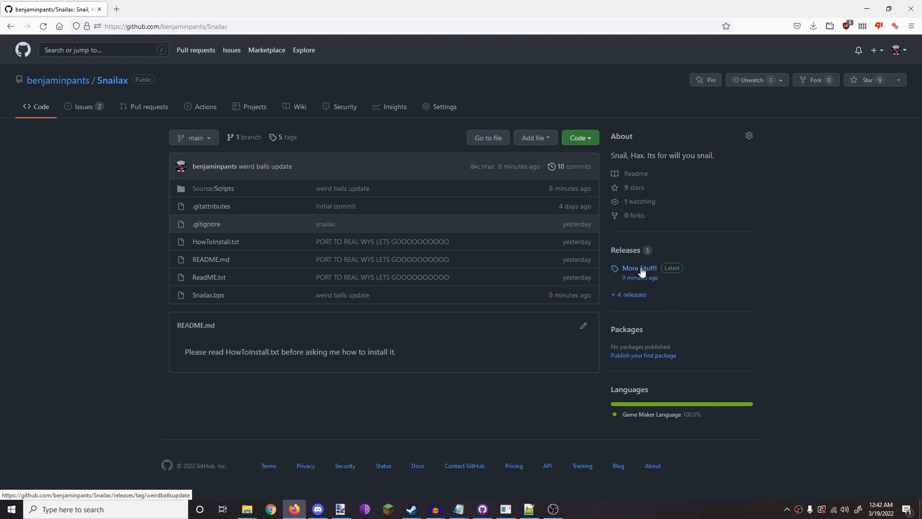
mouse_move(666, 287)
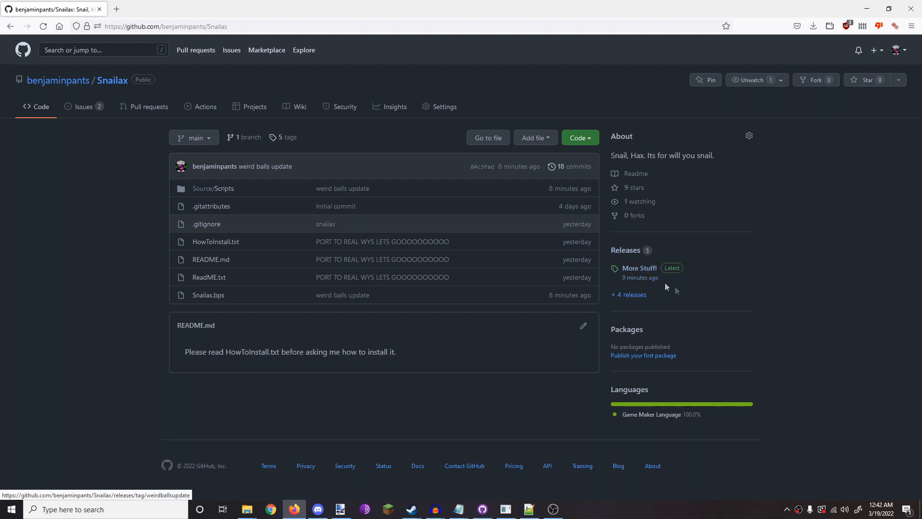
click(639, 268)
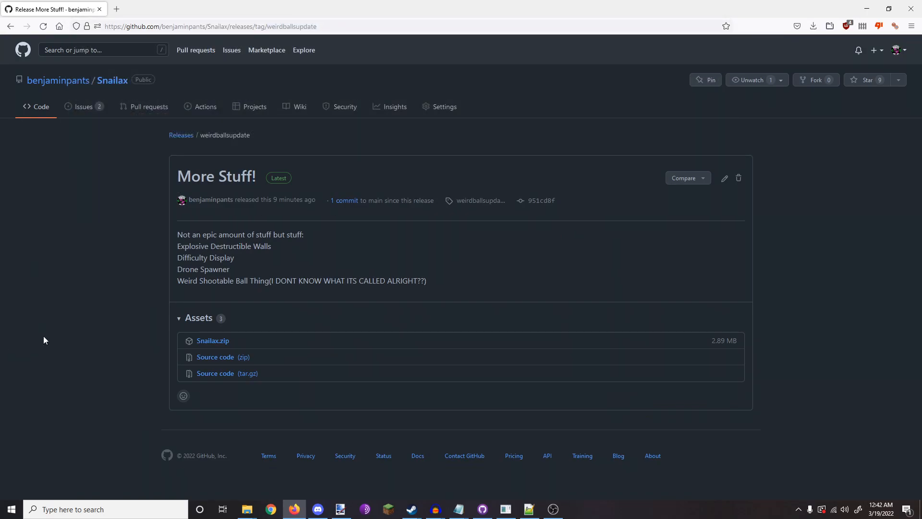
mouse_move(148, 186)
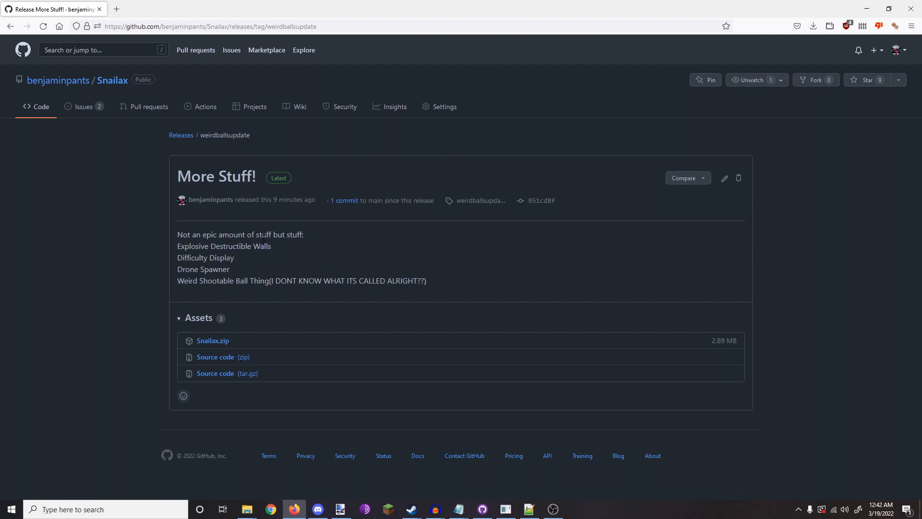
mouse_move(224, 244)
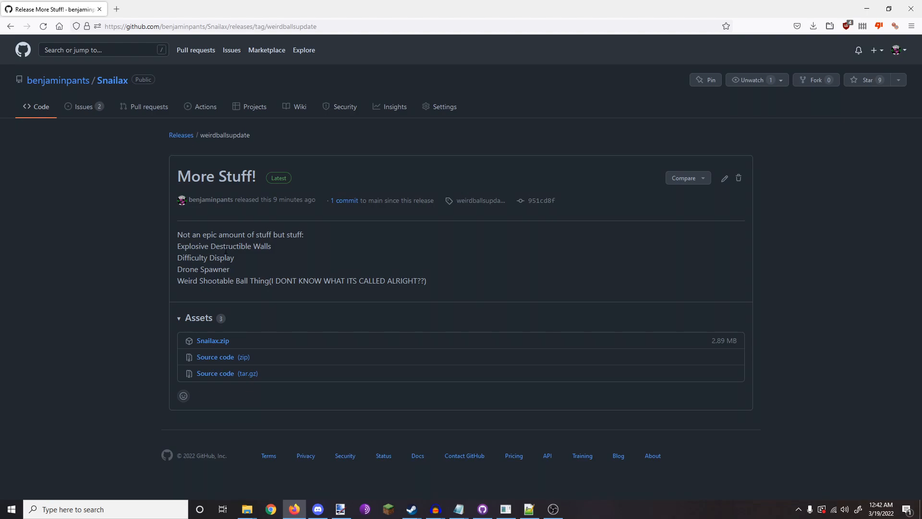
mouse_move(212, 340)
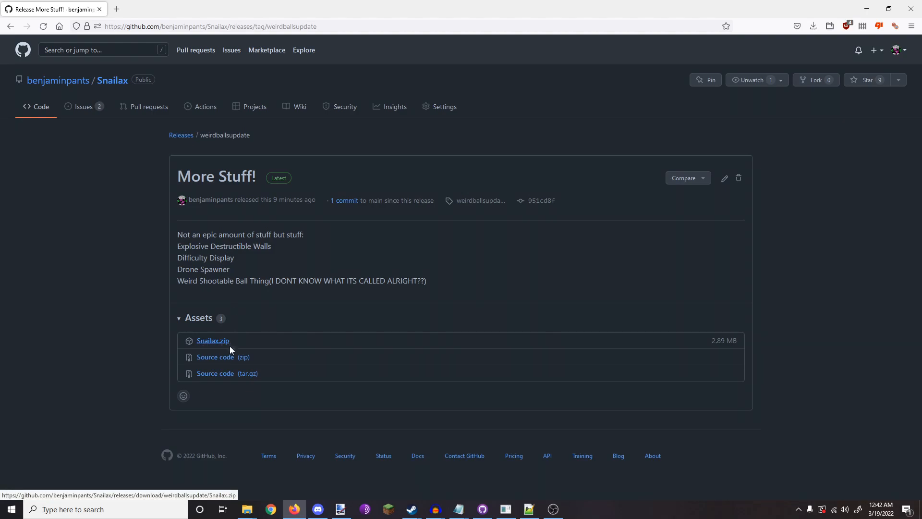
Step: Download Snailax.zip, reveal the desktop and bring up extraction options for the archive
click(212, 340)
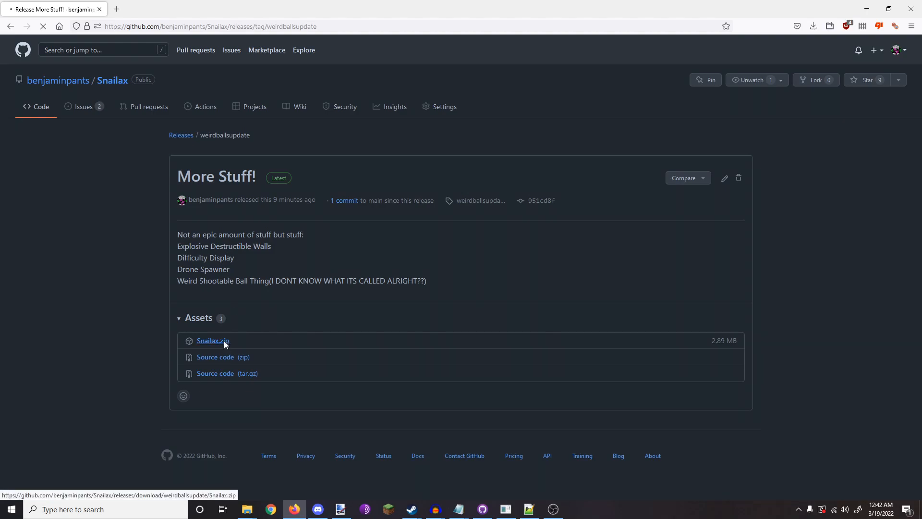
click(213, 341)
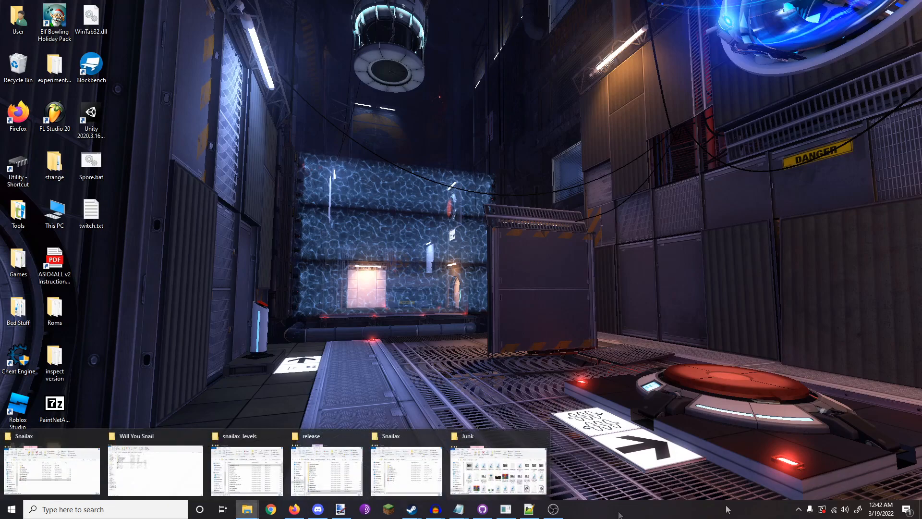
click(497, 468)
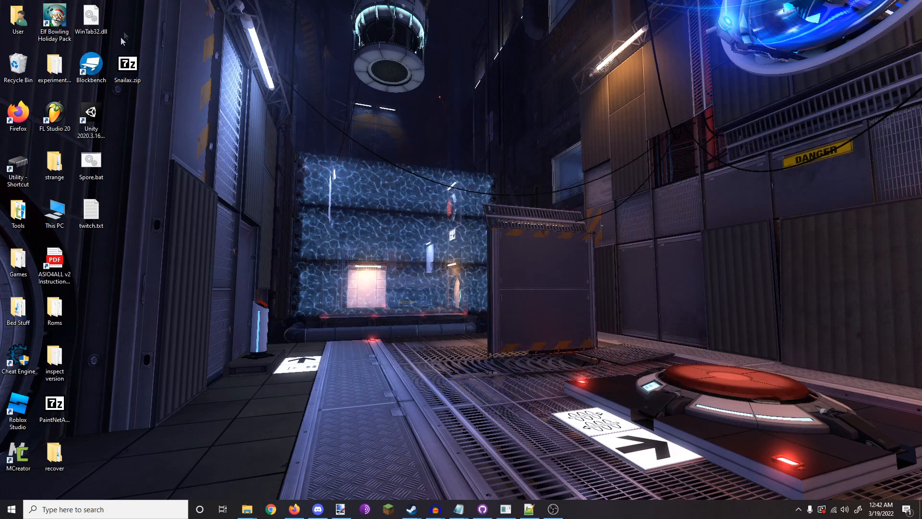
right_click(128, 67)
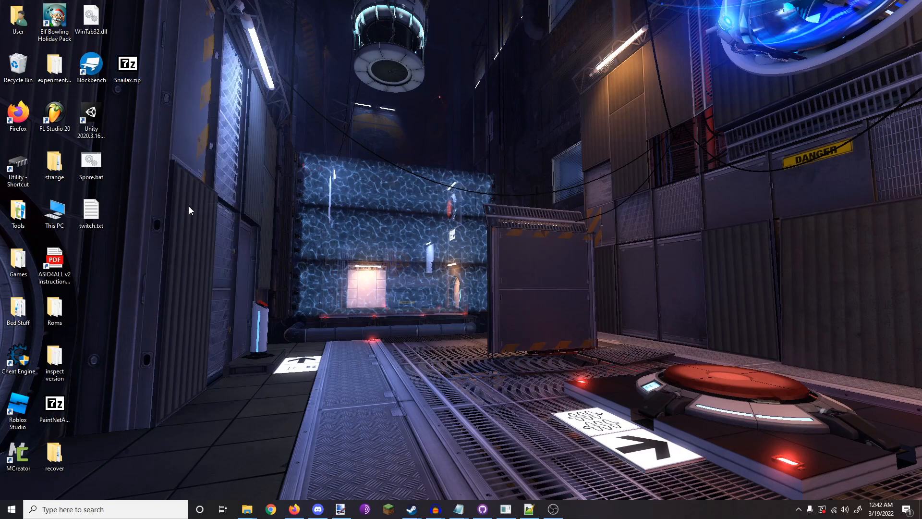
Step: Open the extracted Snailax folder showing HowToInstall.txt, ReadME.txt and Snailax.bps
double_click(91, 261)
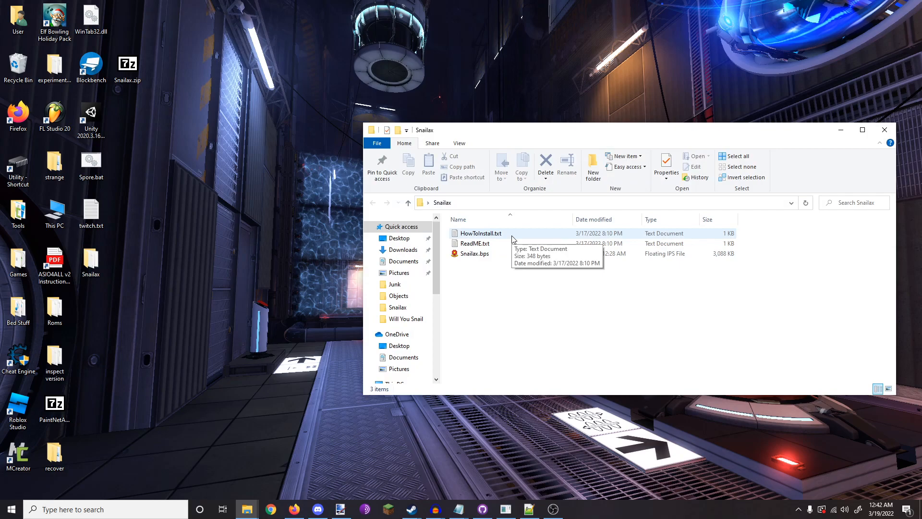
click(476, 243)
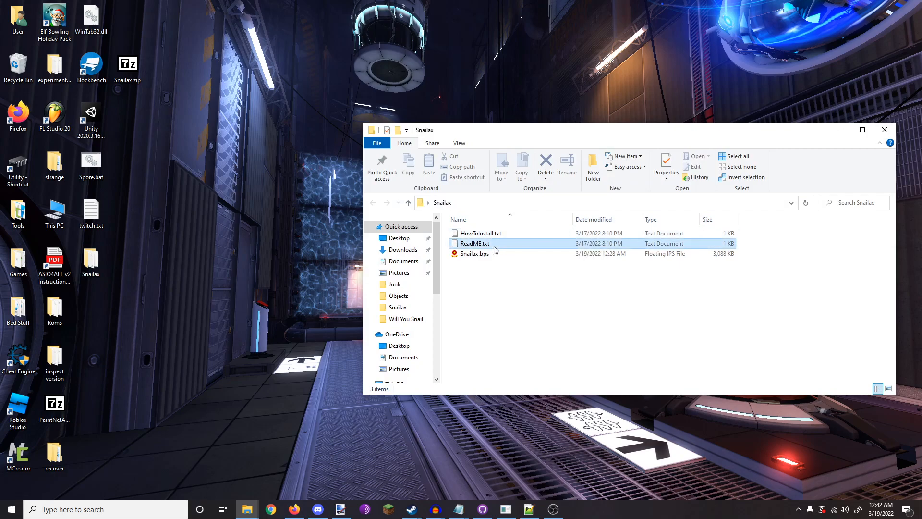
click(473, 243)
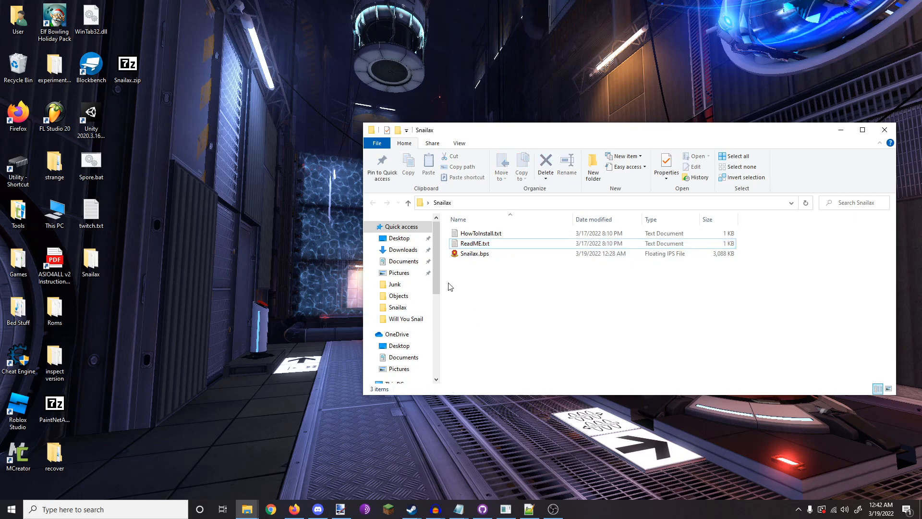
click(480, 232)
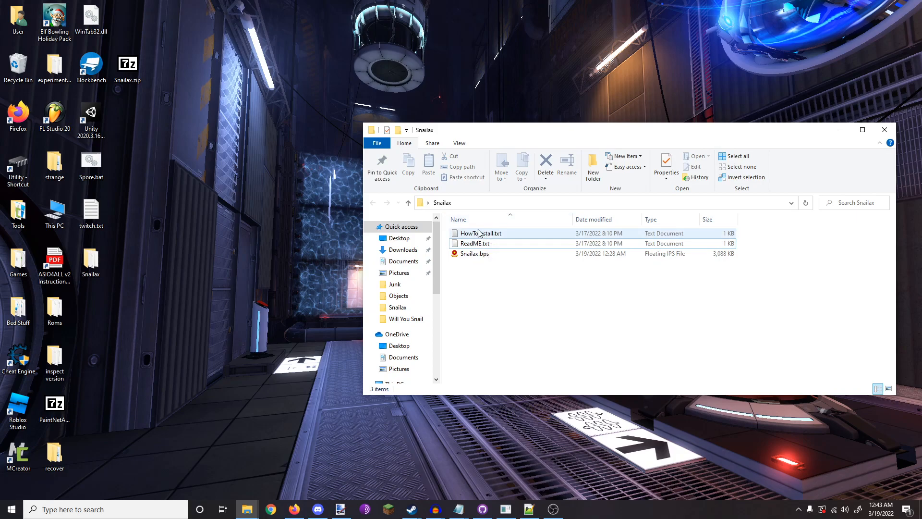
Step: Open HowToInstall.txt in Notepad to read the Sandbox-branch and Flips instructions
double_click(481, 232)
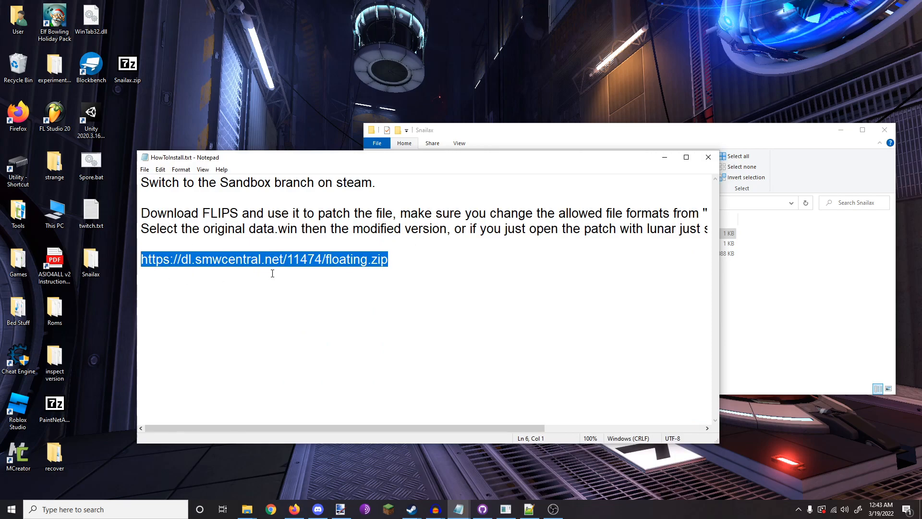
mouse_move(630, 298)
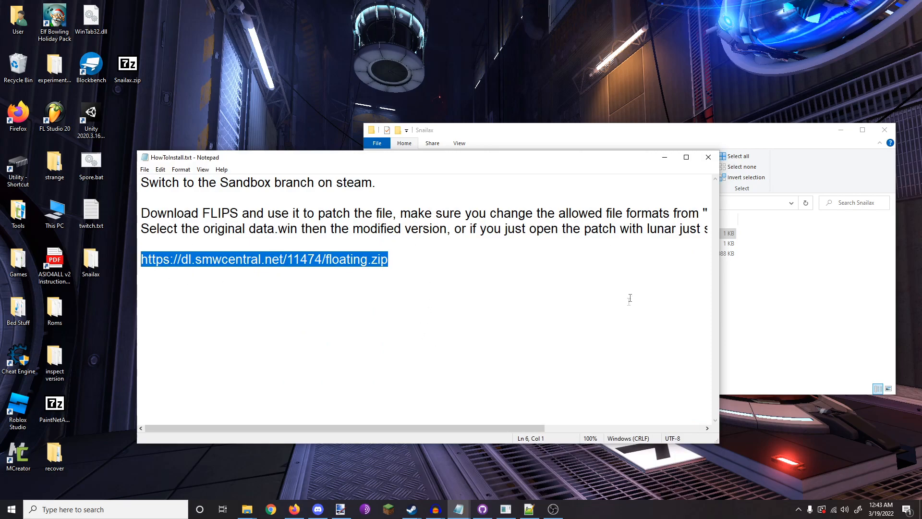
mouse_move(713, 190)
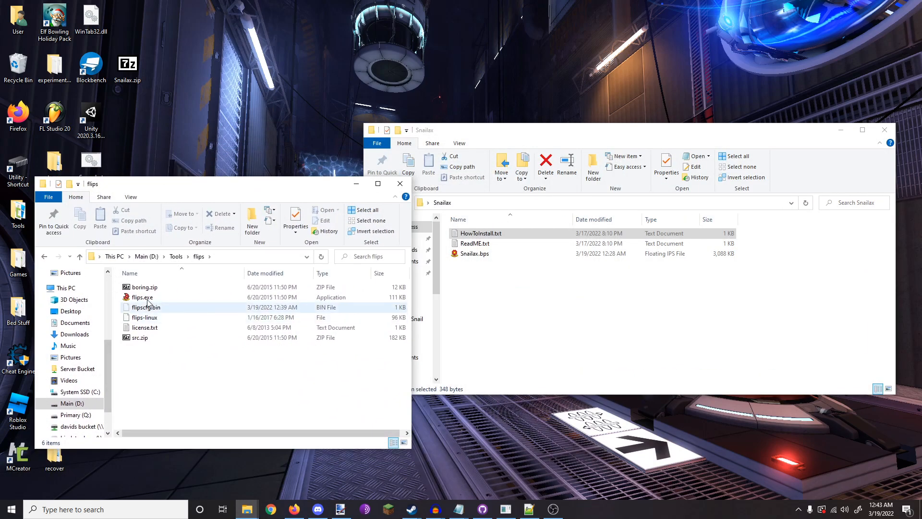
Step: Launch Flips and choose Snailax.bps as the patch to apply
double_click(141, 297)
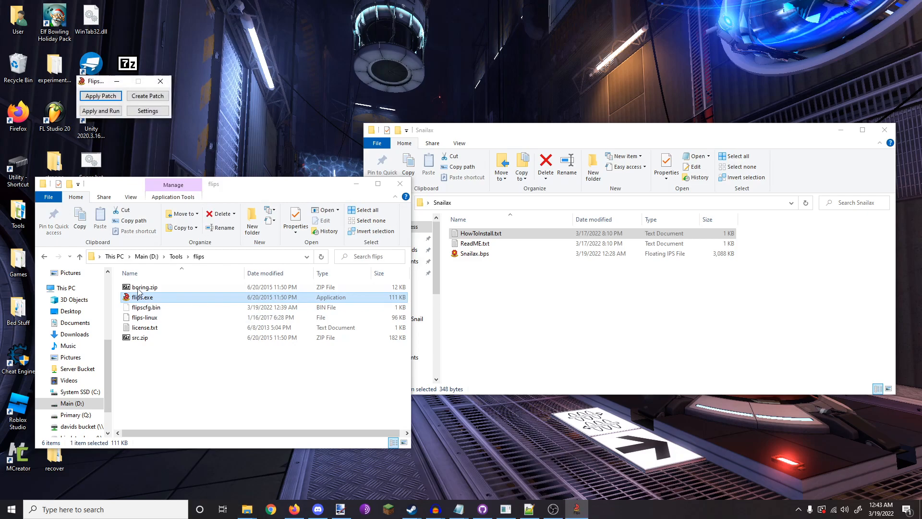
mouse_move(100, 96)
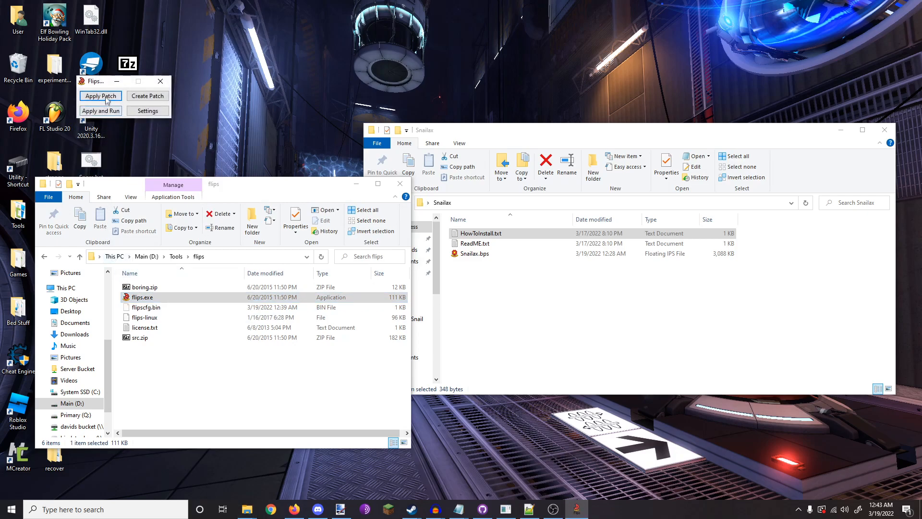
click(100, 96)
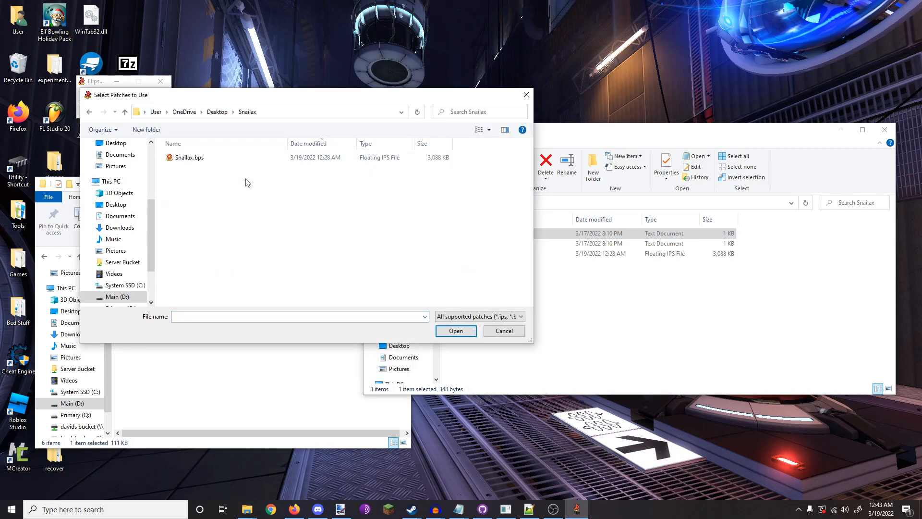
click(189, 157)
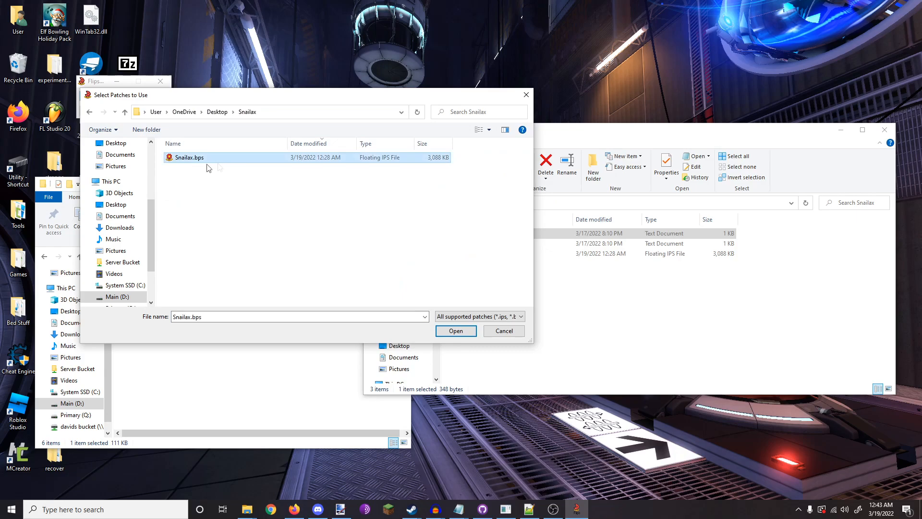
mouse_move(396, 265)
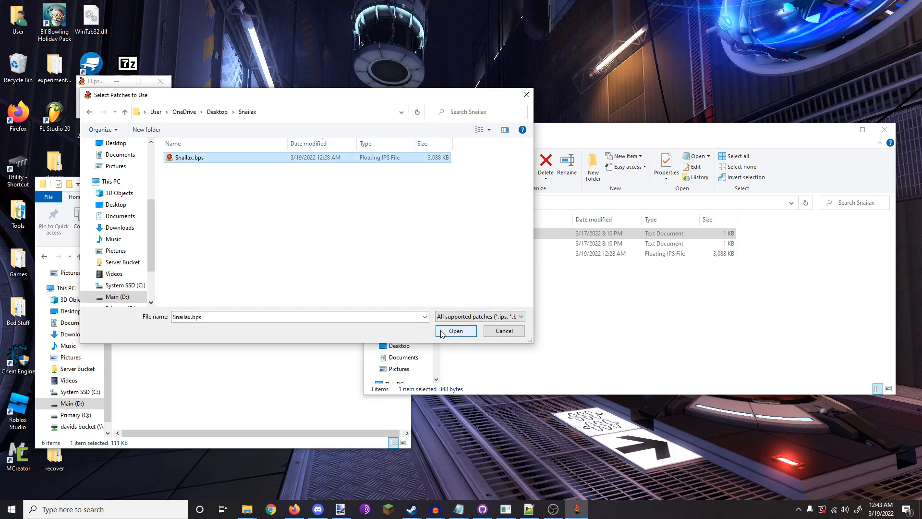
click(453, 331)
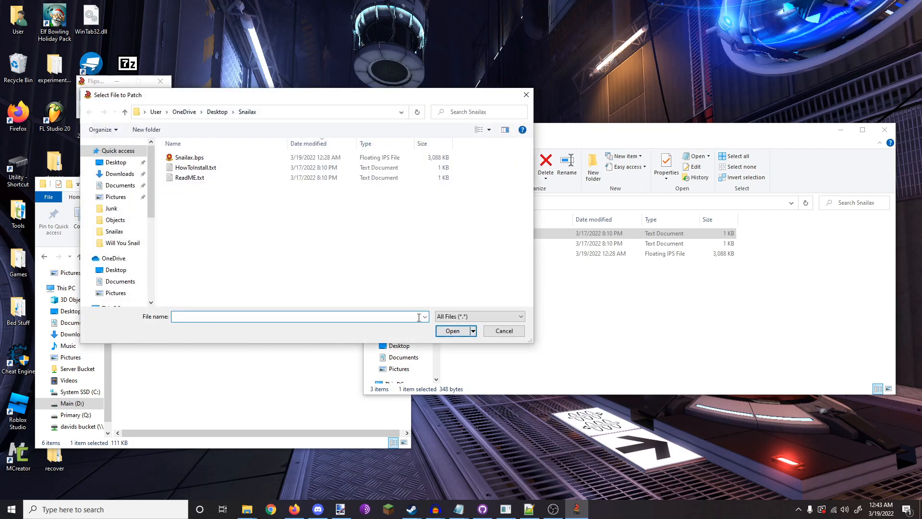
mouse_move(410, 509)
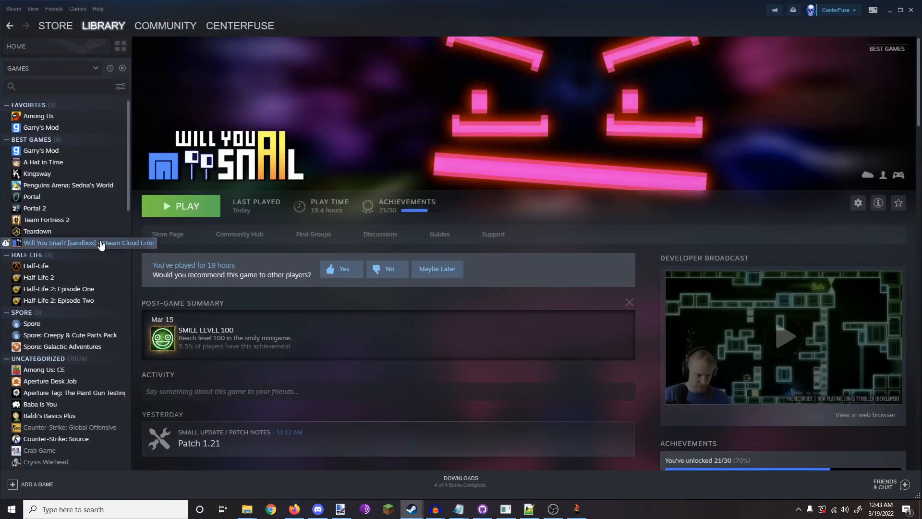
Step: Browse Will You Snail's local files from Steam and reveal the game folder's full path
click(858, 203)
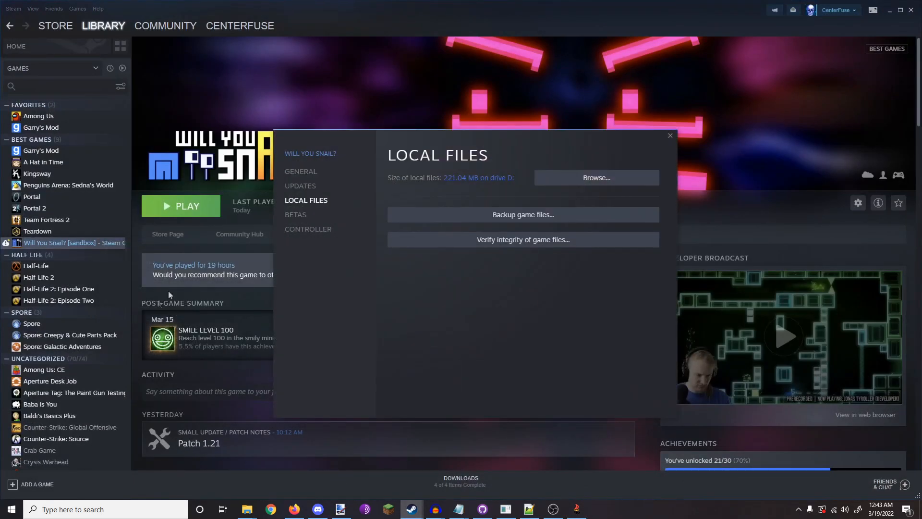
click(595, 178)
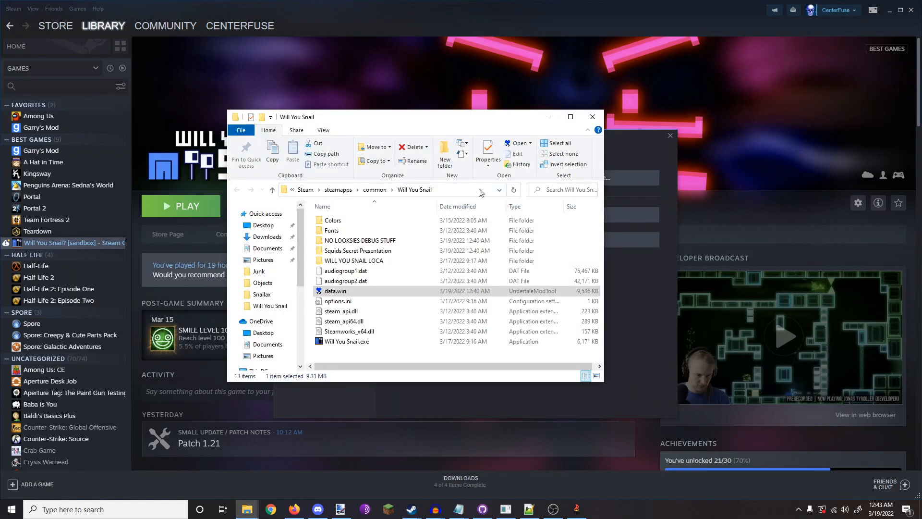
click(429, 362)
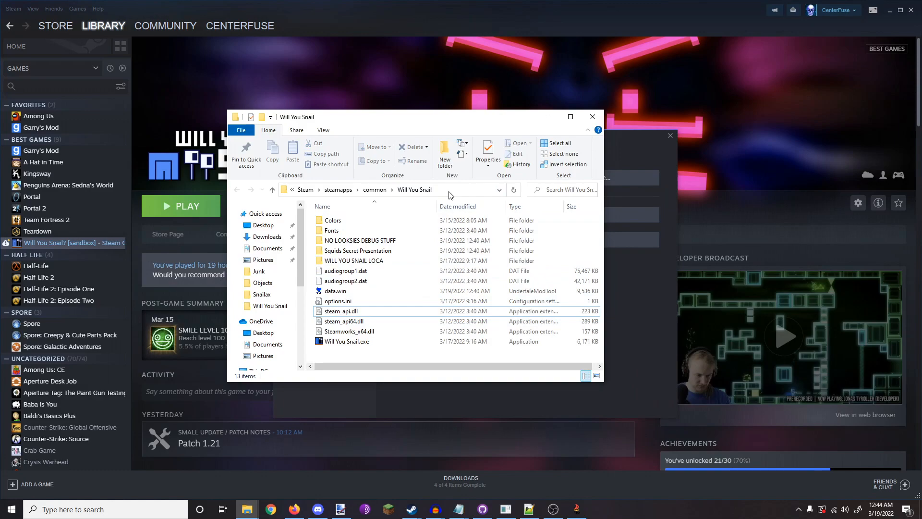
click(388, 189)
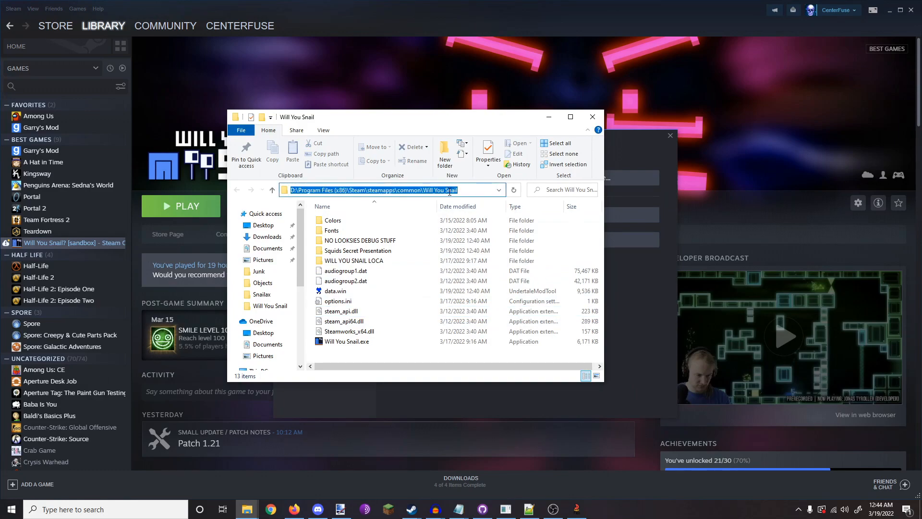
click(592, 116)
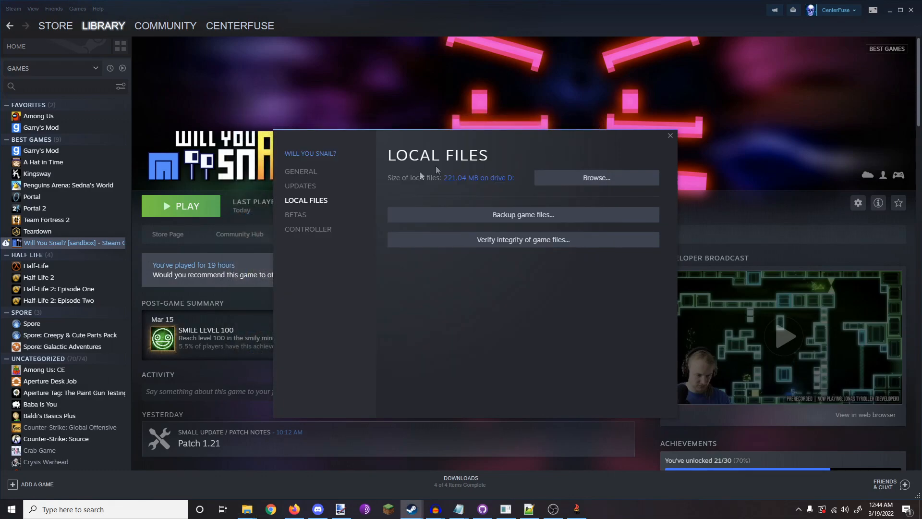
Step: Opt Will You Snail? into the 'sandbox - Virtual machine build for modding' beta
click(295, 215)
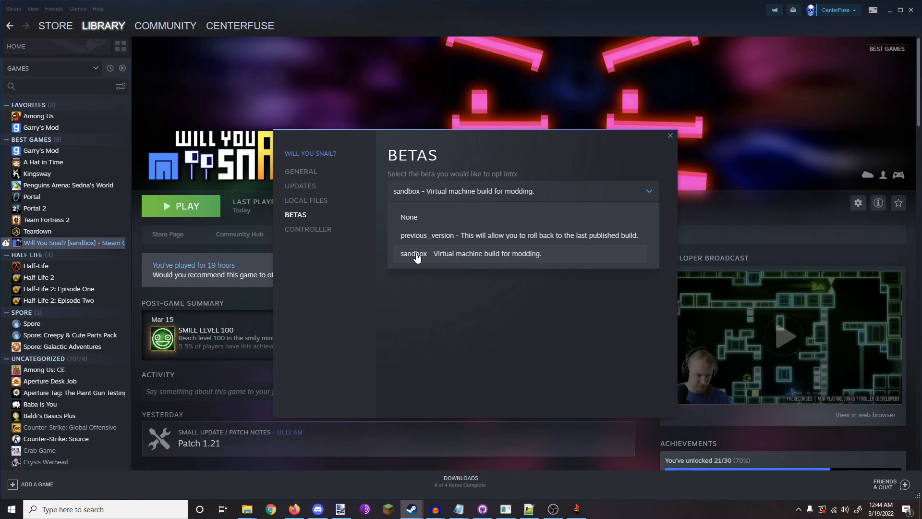
mouse_move(675, 141)
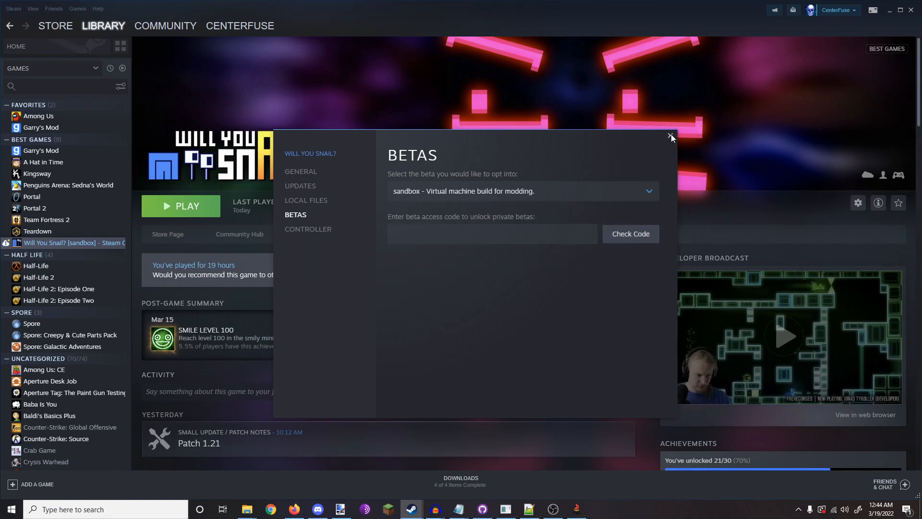
mouse_move(564, 181)
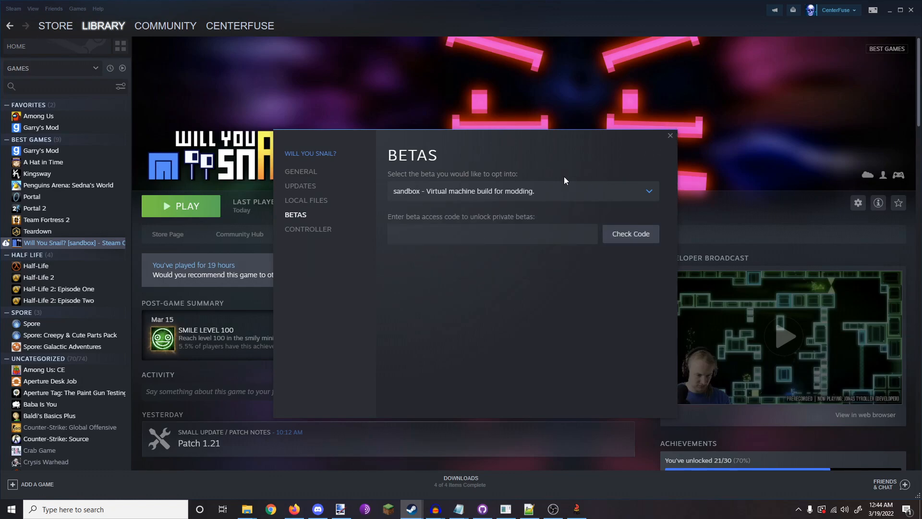
click(648, 190)
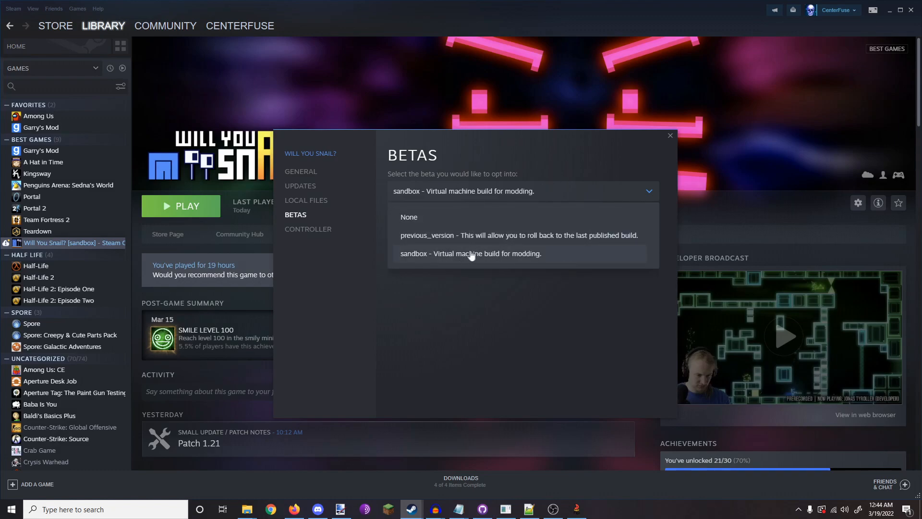
click(470, 254)
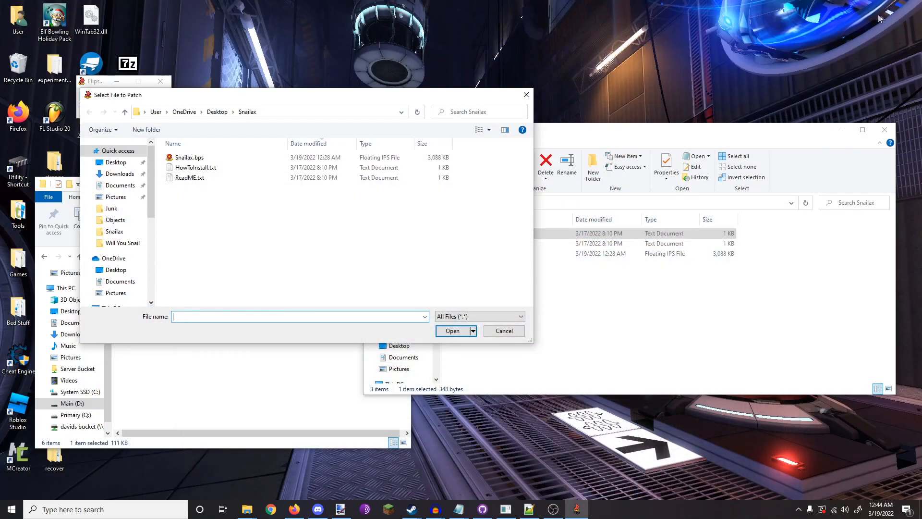
mouse_move(268, 87)
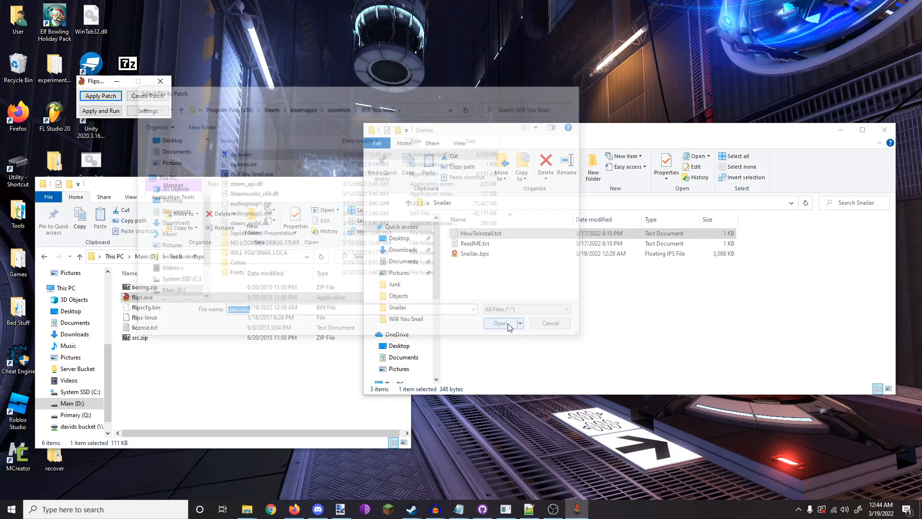
Step: Patch the game's data.win with Snailax and save the result over data.win
click(500, 323)
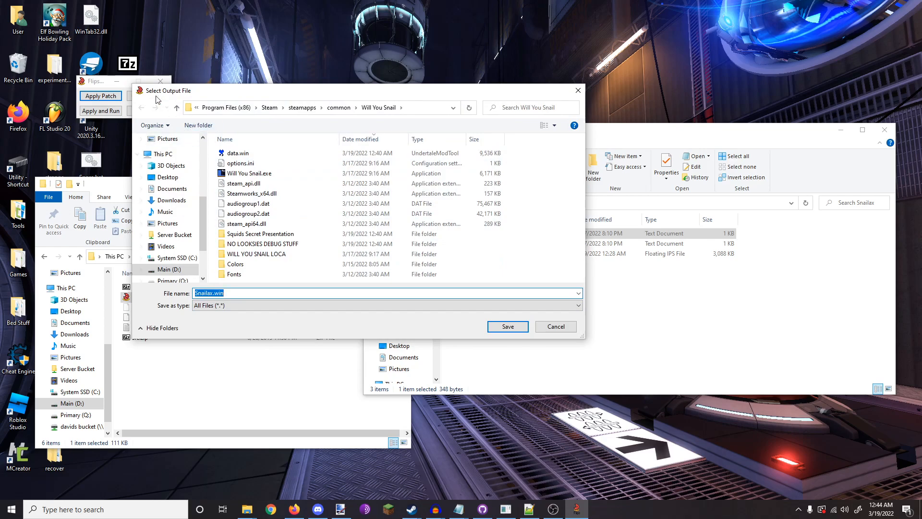
click(237, 153)
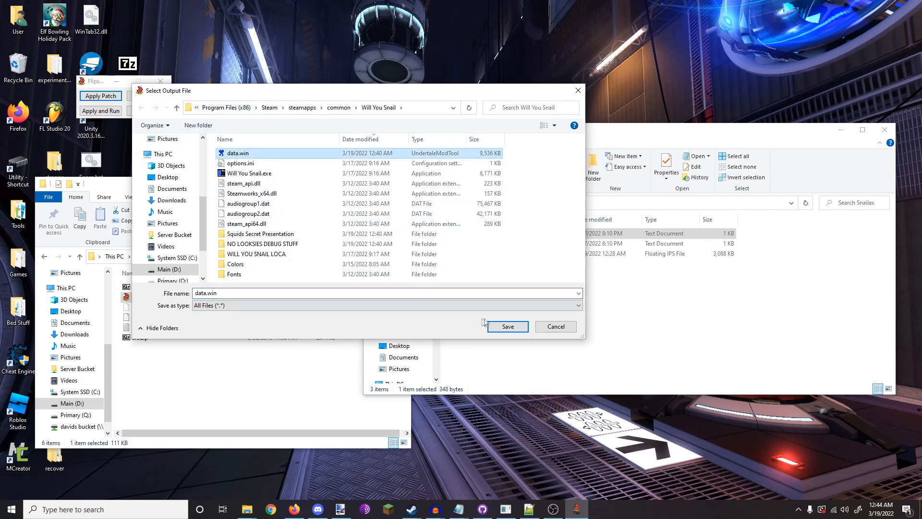
click(506, 326)
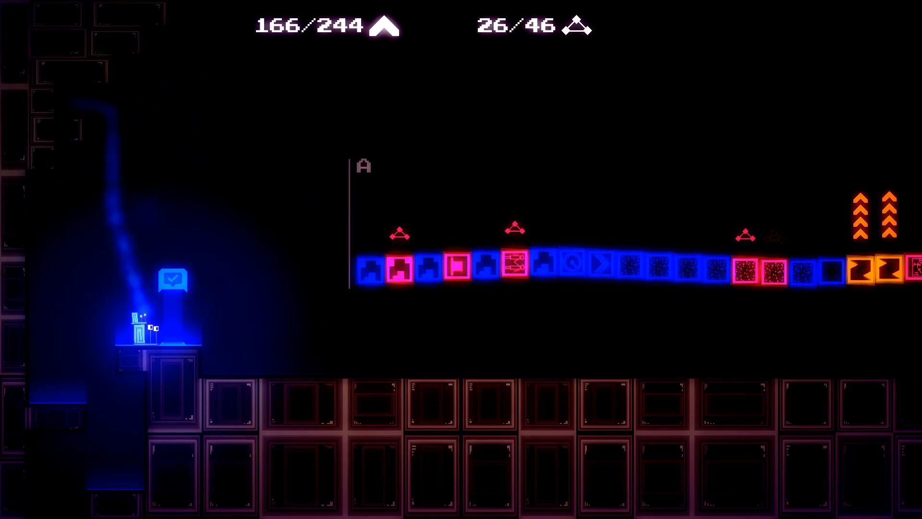
Step: Play into a level in the patched Will You Snail
key(Up)
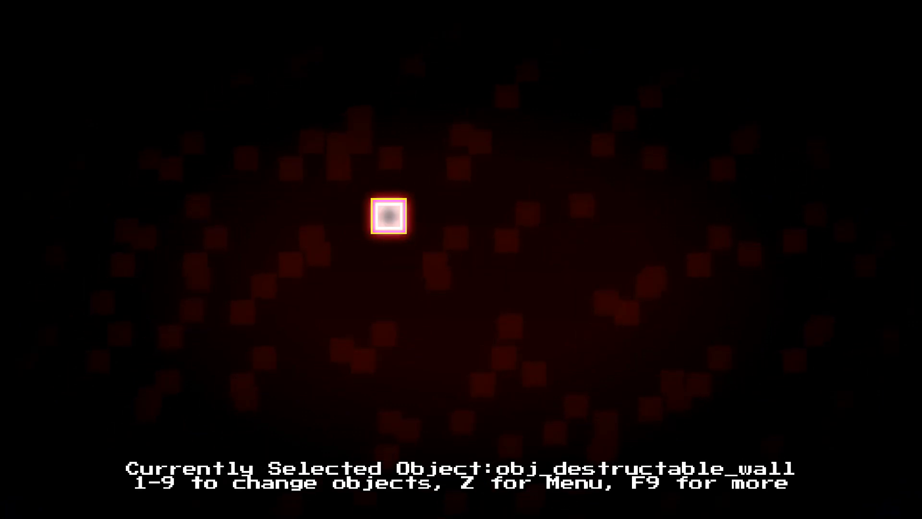
Step: Use the Snailax object palette to switch the placeable object from the destructable wall to obj_gun
key(z)
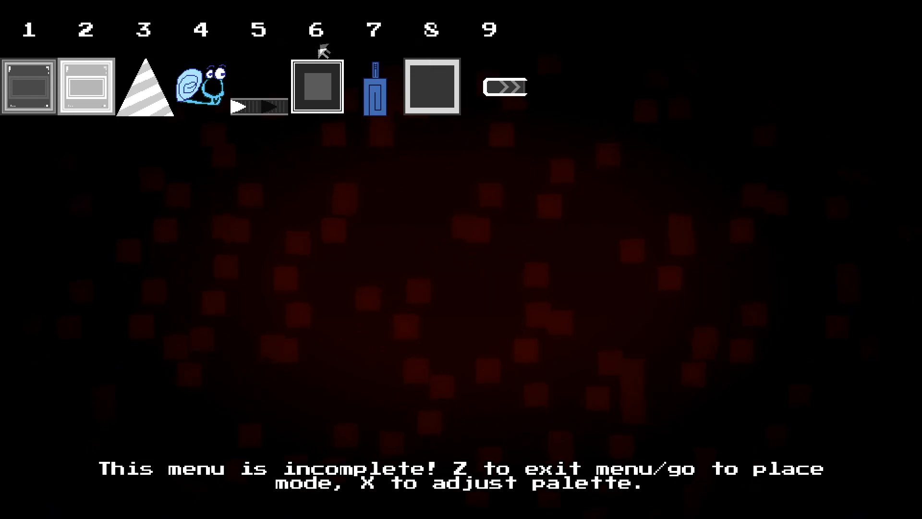
mouse_move(418, 183)
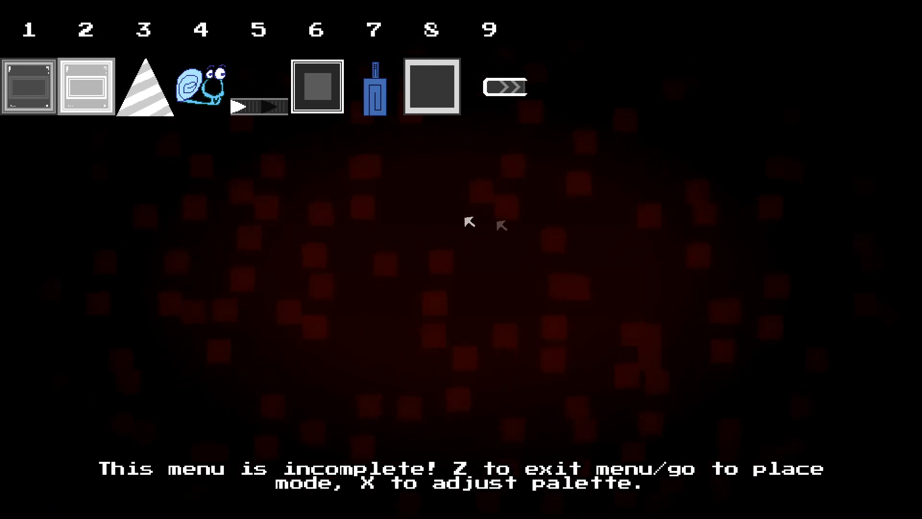
key(z)
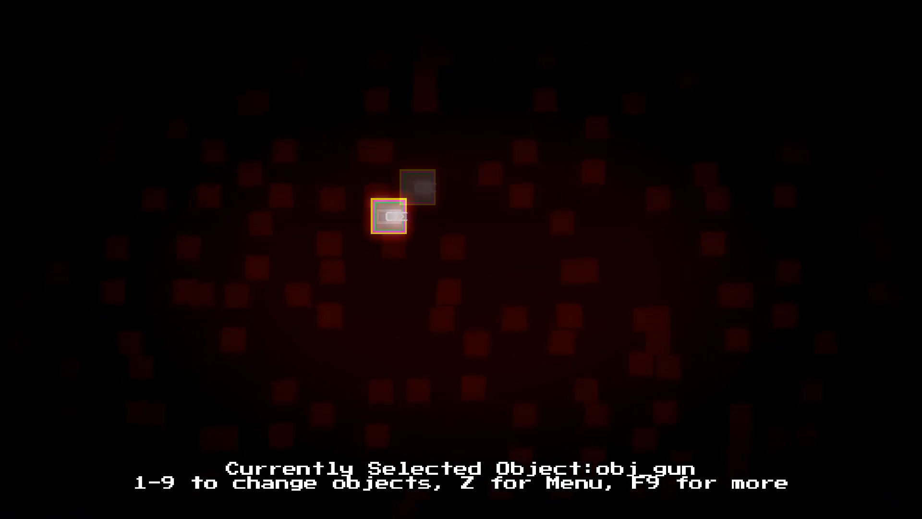
key(z)
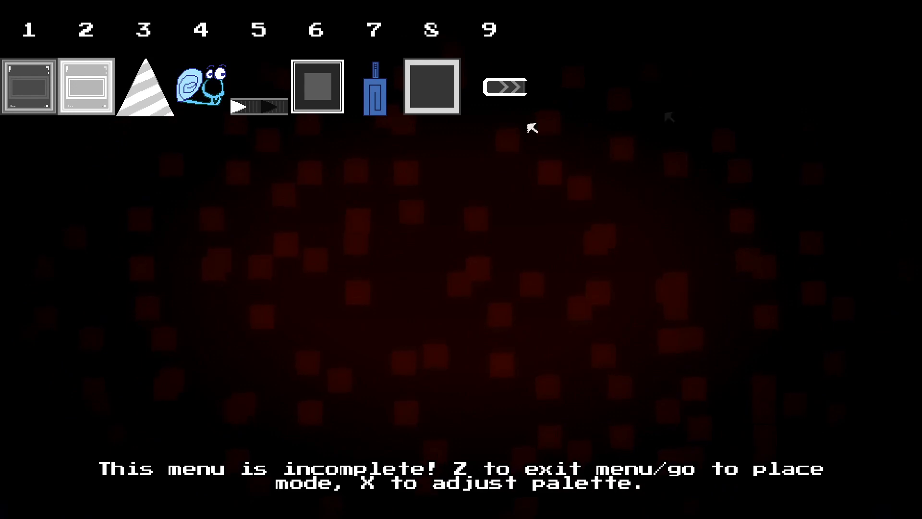
mouse_move(437, 187)
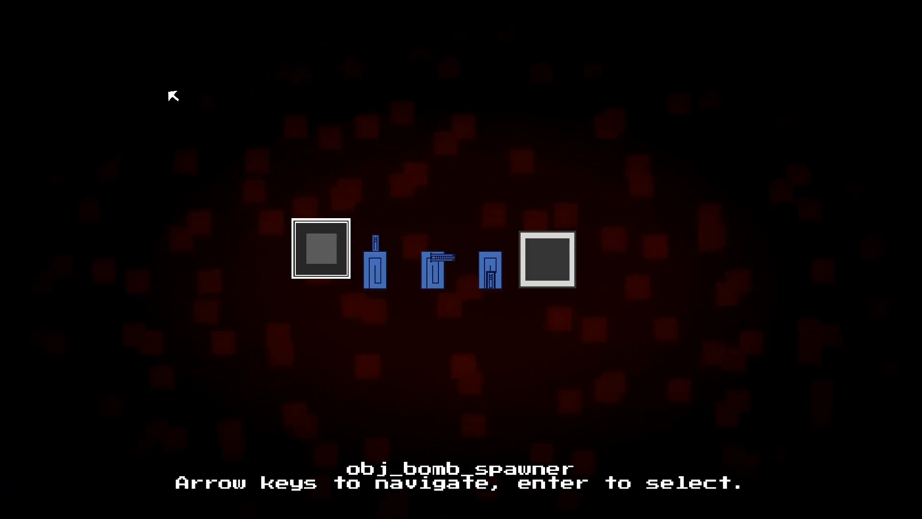
Step: Step right through the palette past the destructable wall to the drone spawner set
key(Right)
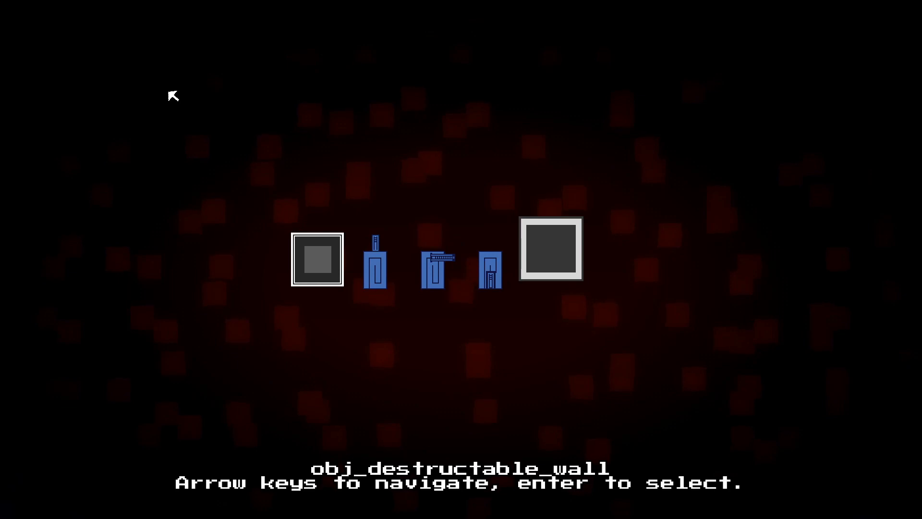
key(Right)
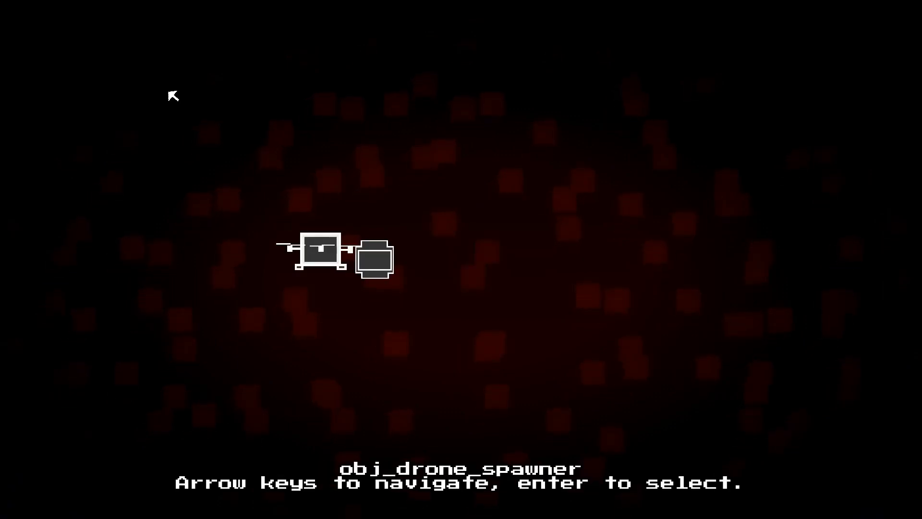
key(Right)
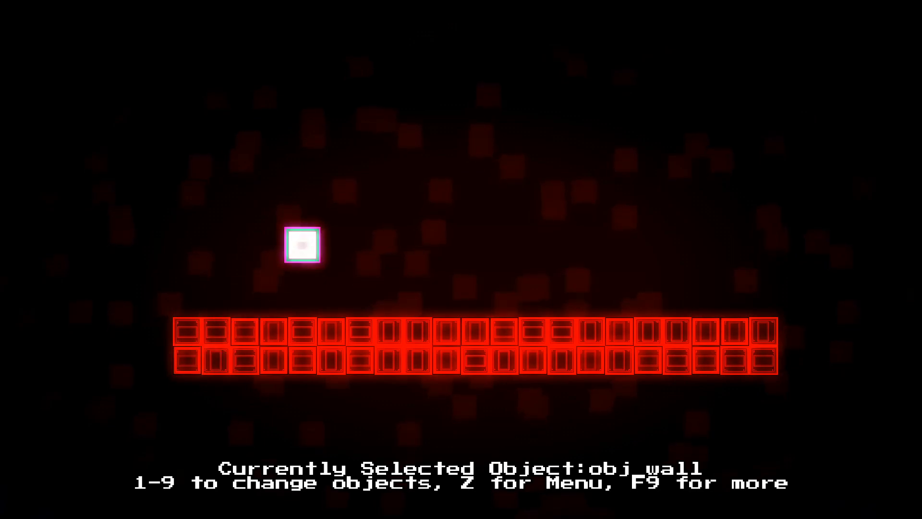
Step: Finish the red wall outline, switch objects and place another gun turret in the room
key(2)
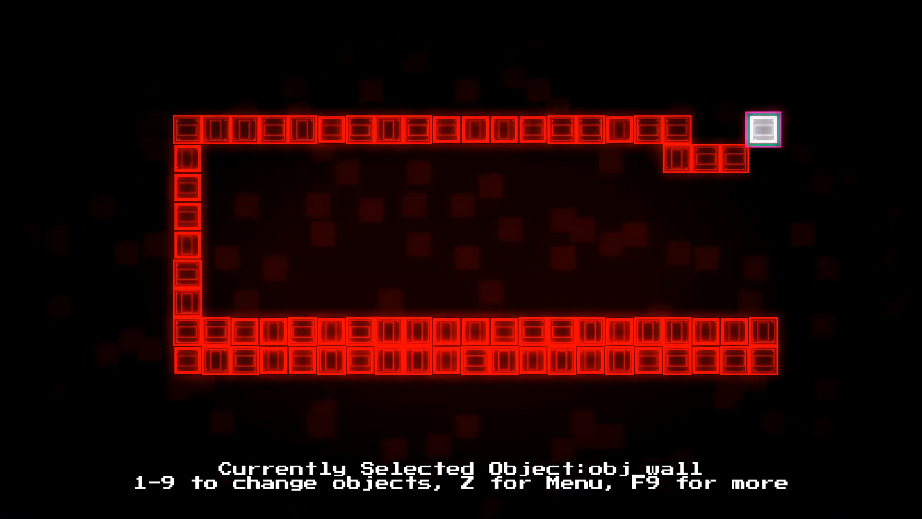
mouse_move(735, 128)
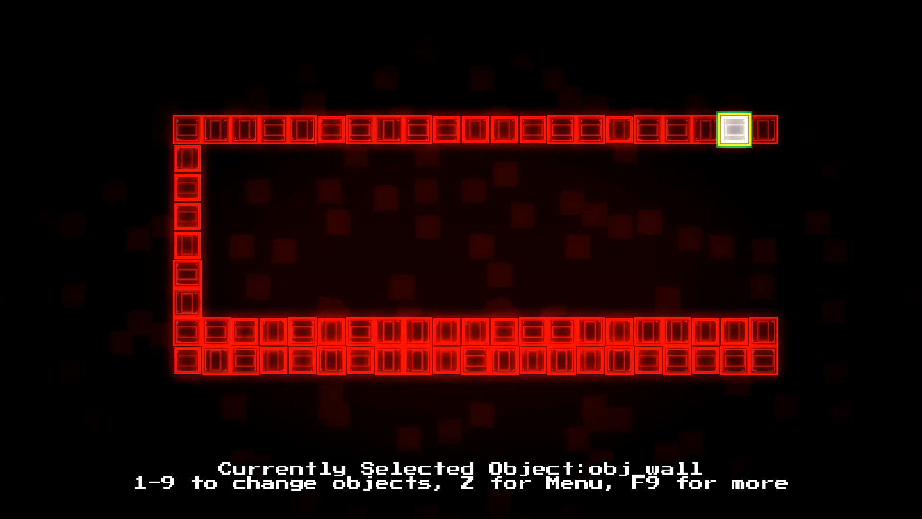
key(2)
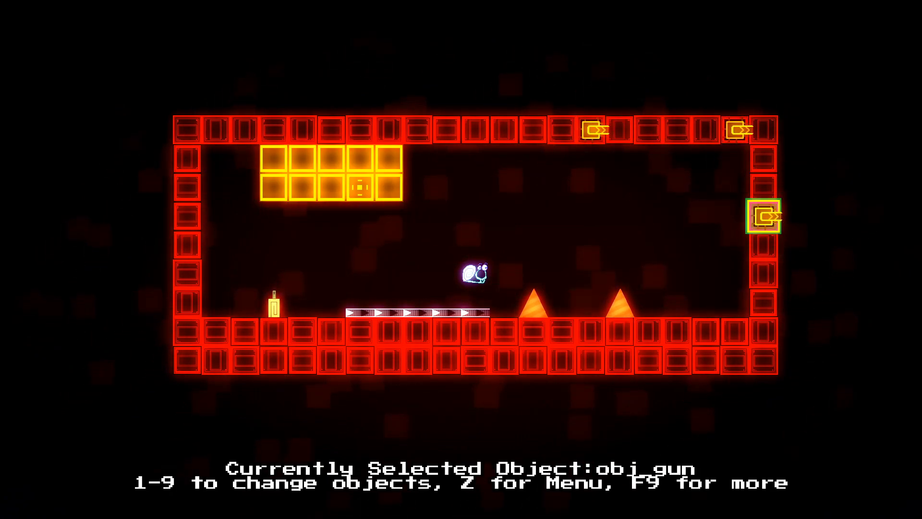
click(533, 215)
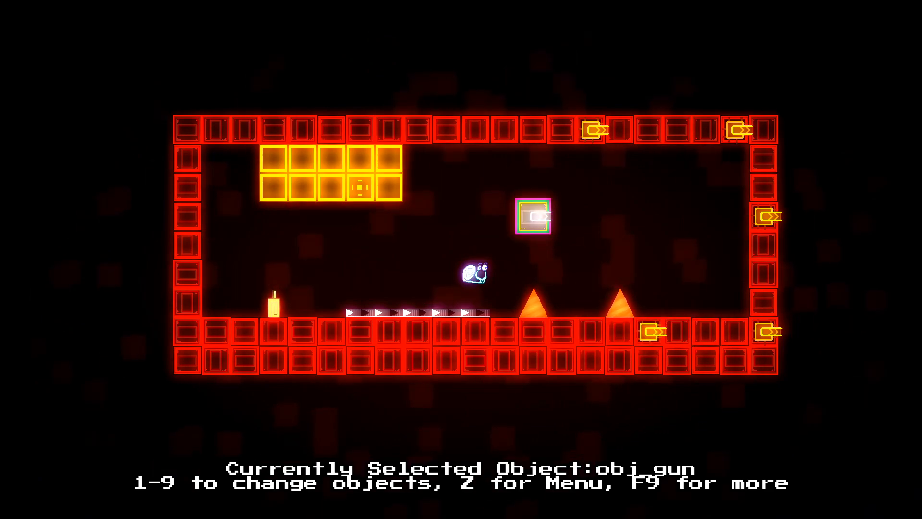
Step: Bring up the save prompt with F2 and start entering the name shooty_shooty_pew_pew
key(f2)
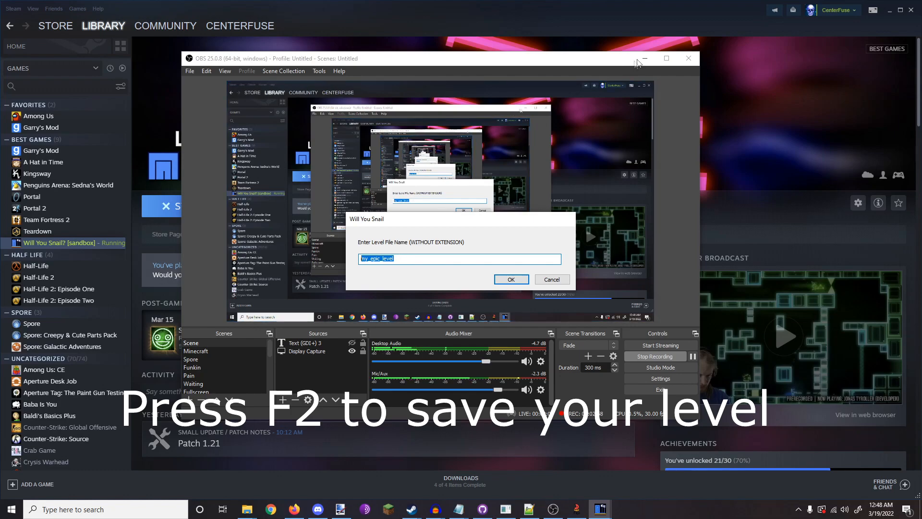
click(644, 59)
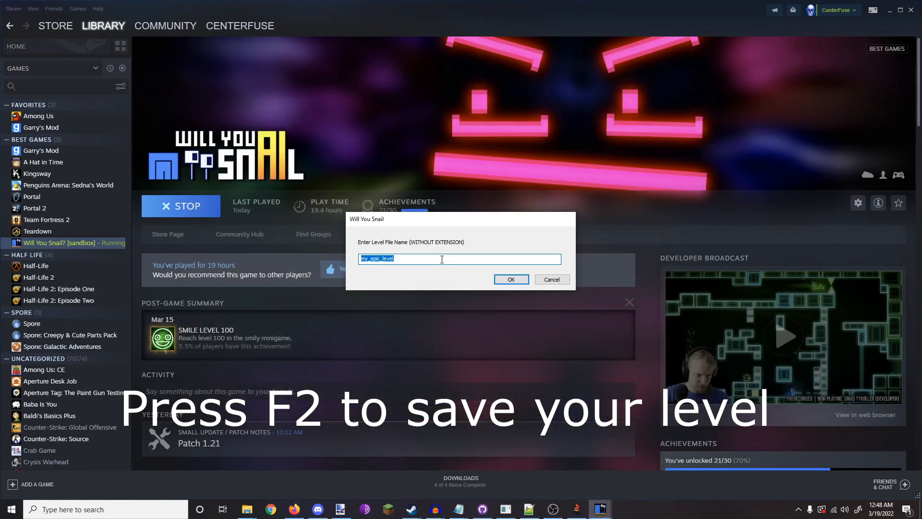
text(f)
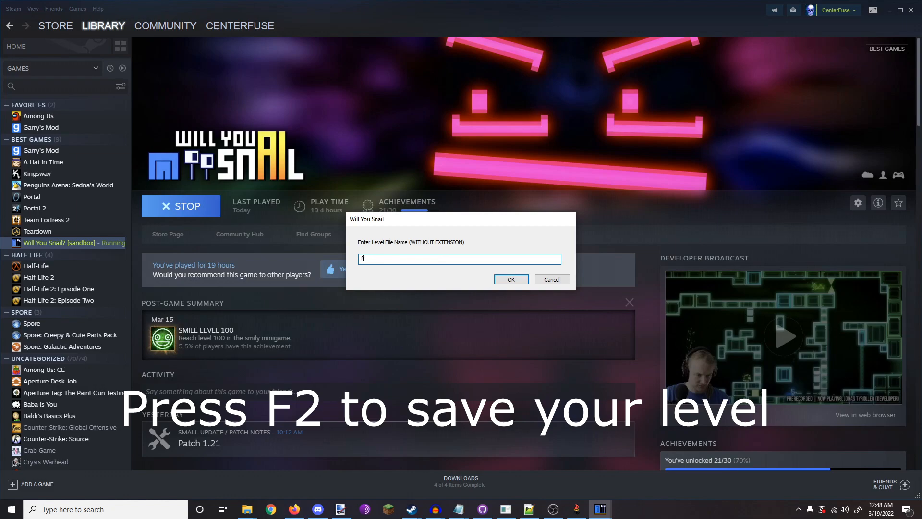
text(shooty_shooty_pew_pew)
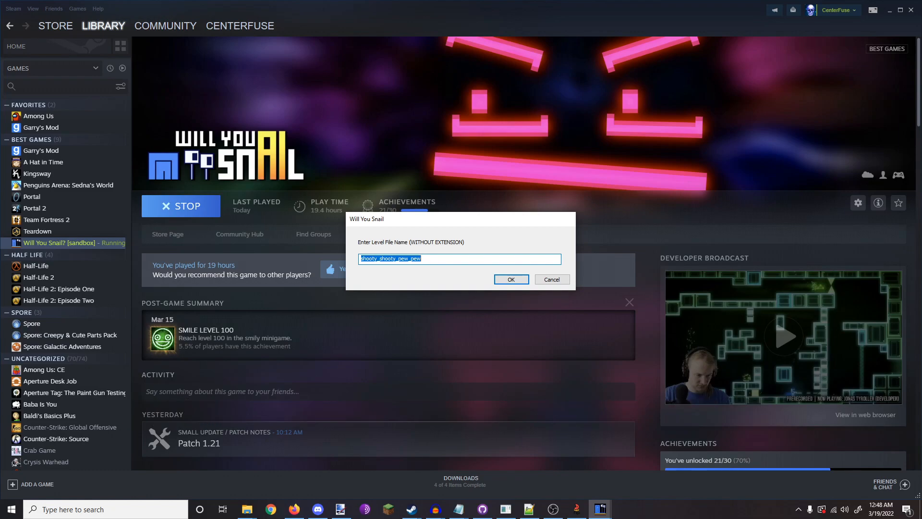
Step: Confirm the level file name and answer Yes to changing the squid's settings
click(510, 280)
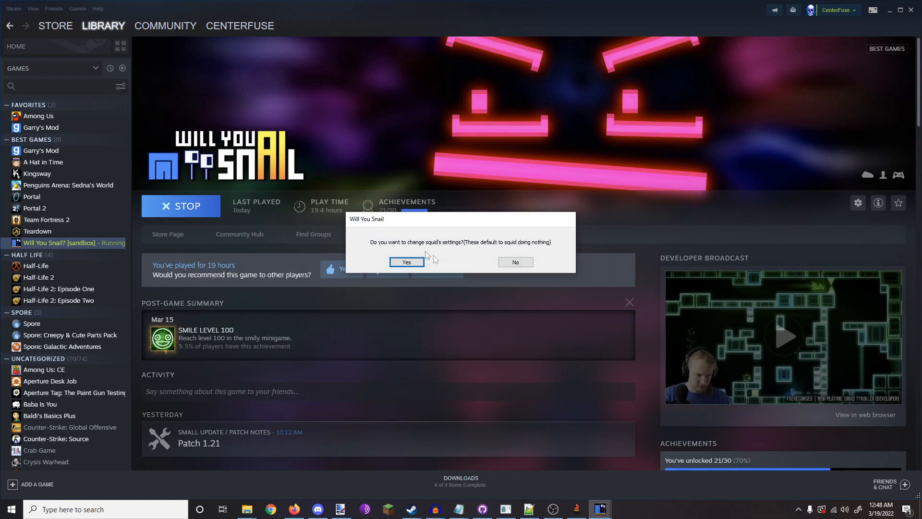
mouse_move(371, 225)
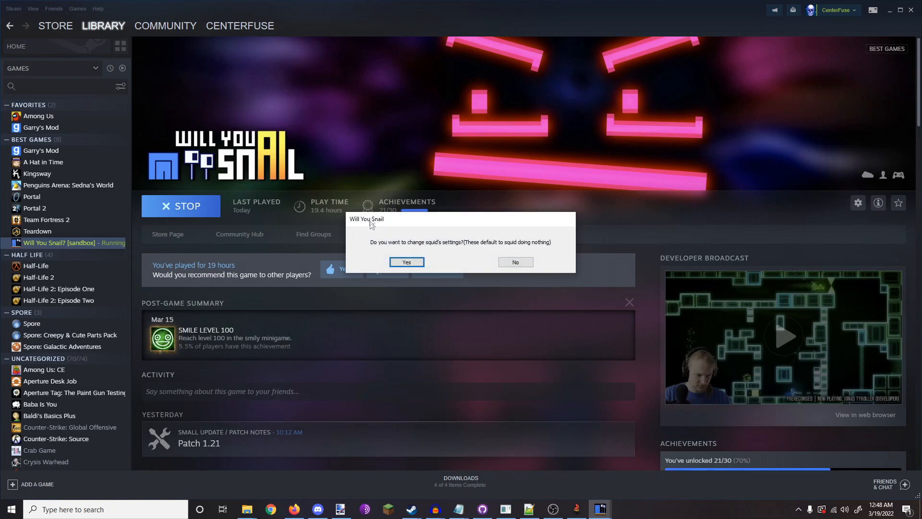
mouse_move(447, 245)
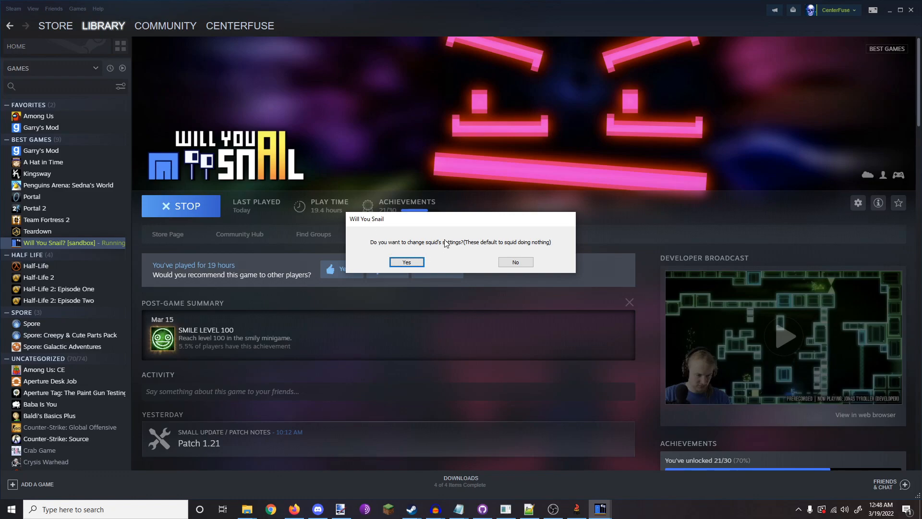
mouse_move(446, 271)
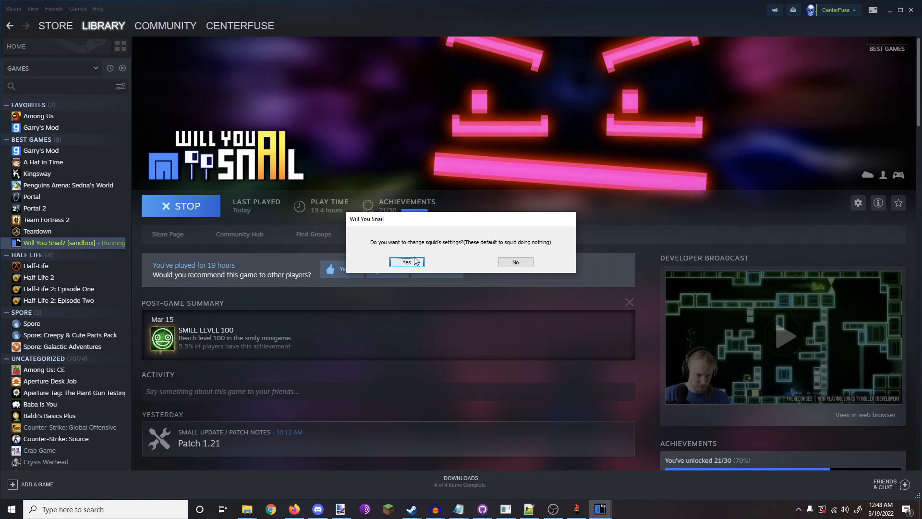
click(407, 261)
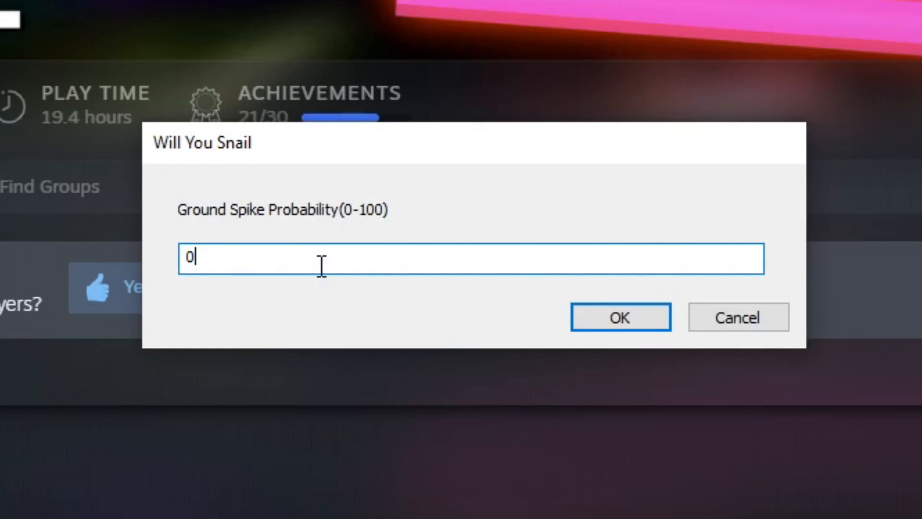
Step: Accept ground, wall, ceiling and air spike probabilities of 0
click(620, 317)
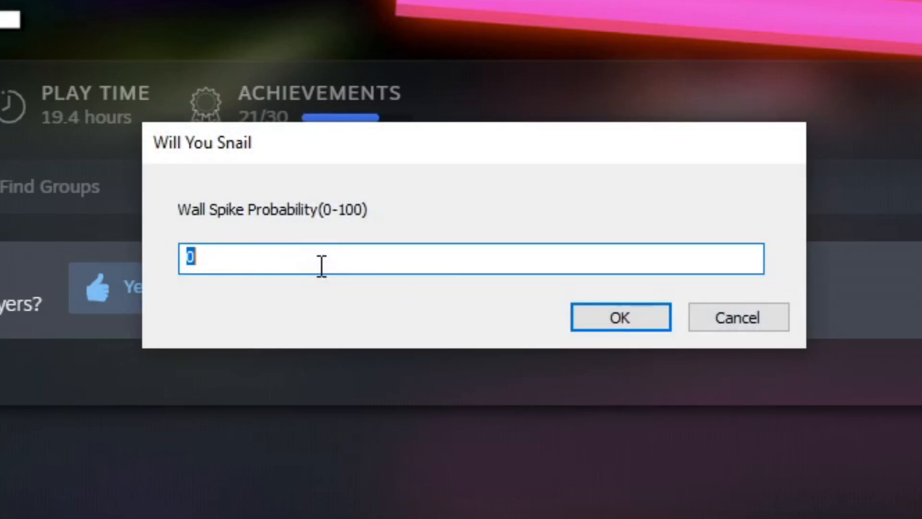
click(619, 317)
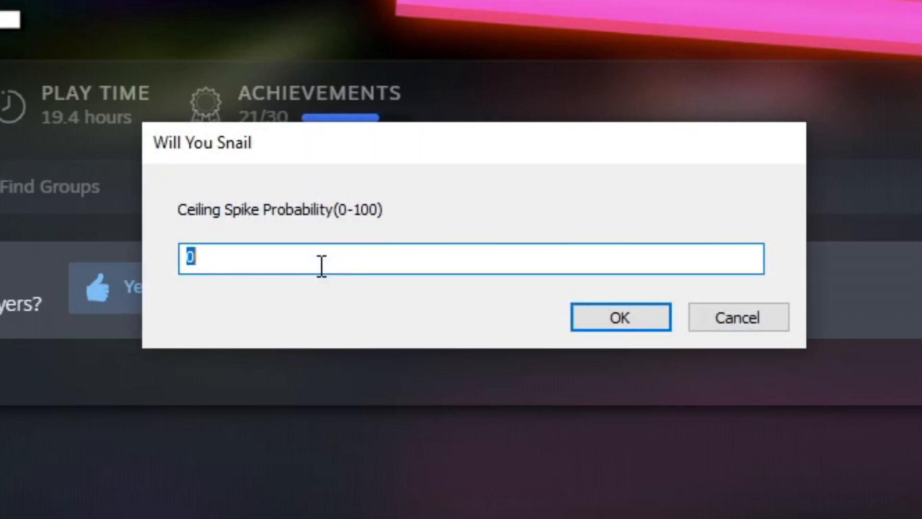
click(619, 316)
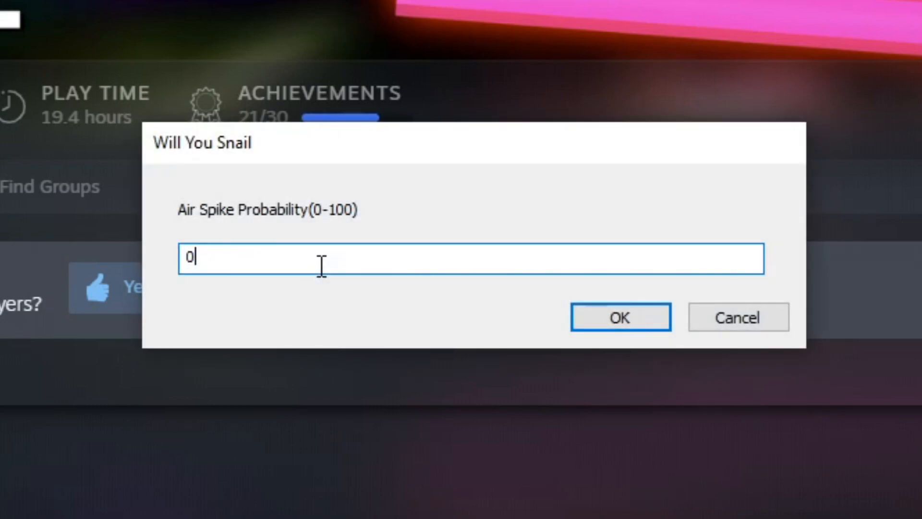
click(619, 317)
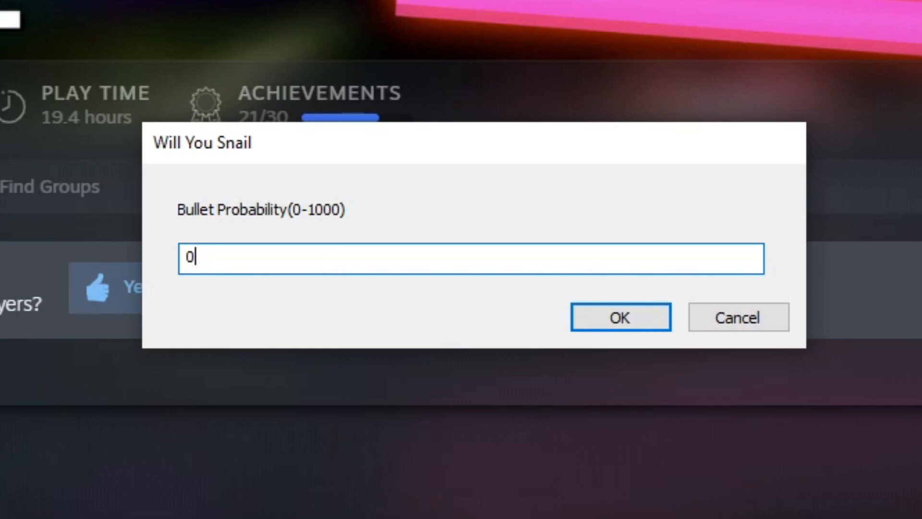
mouse_move(435, 260)
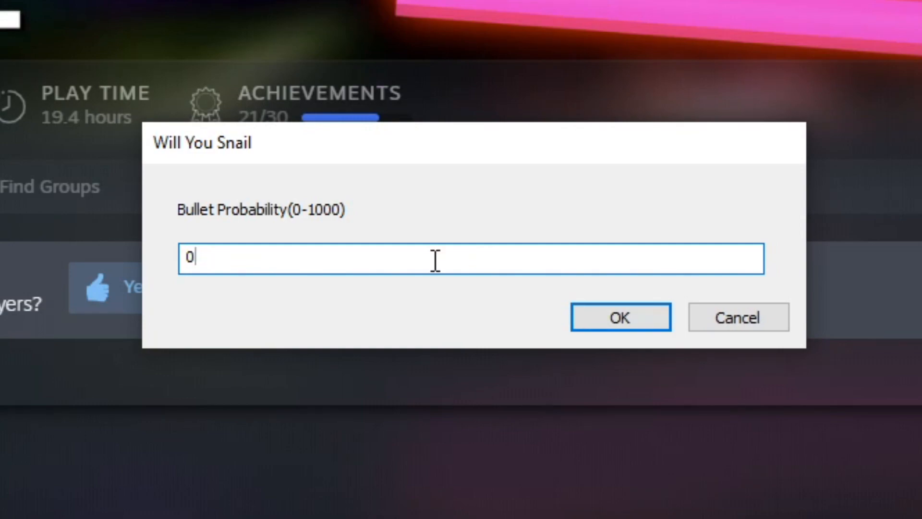
mouse_move(293, 258)
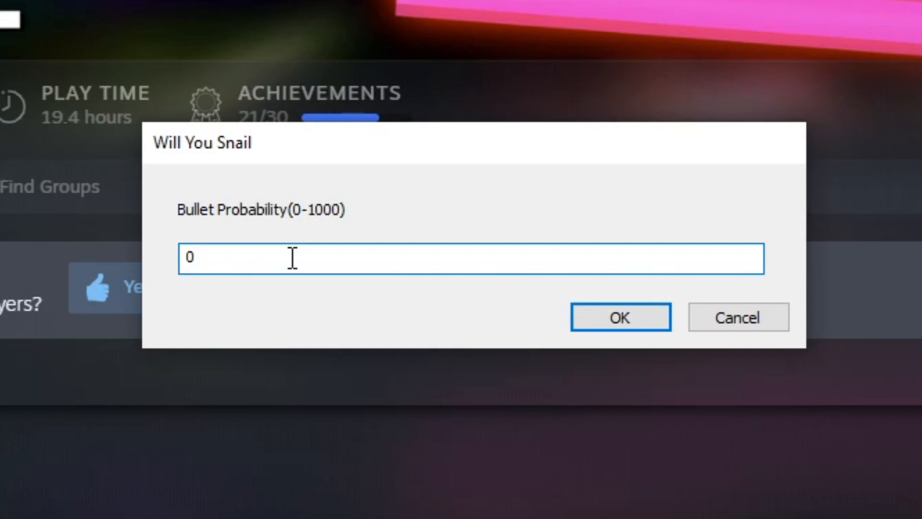
Step: Set bullet probability 100, fireworks 0, conveyor change 1 and lasers 0, finishing the save
text(100)
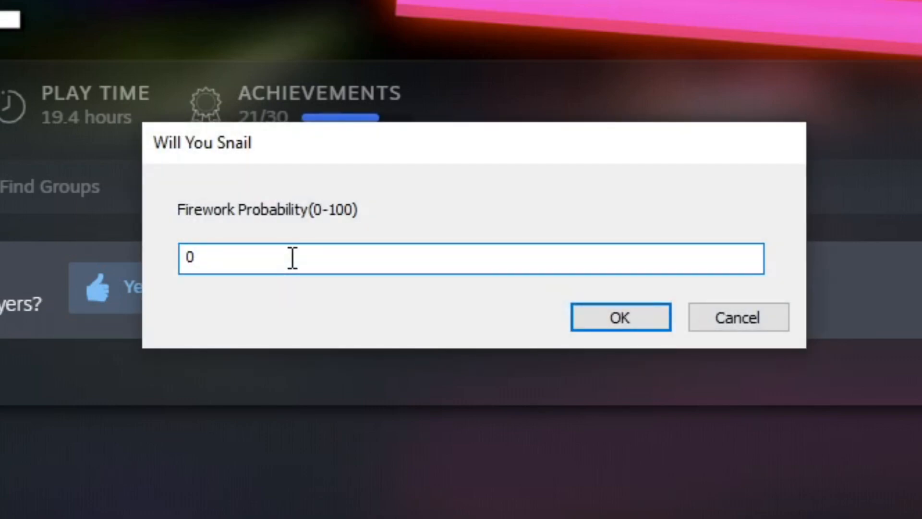
click(620, 317)
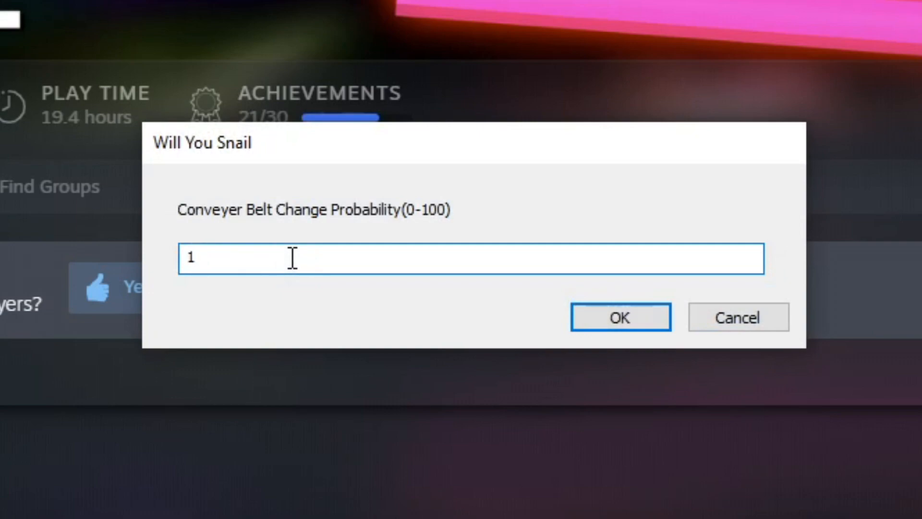
key(Backspace)
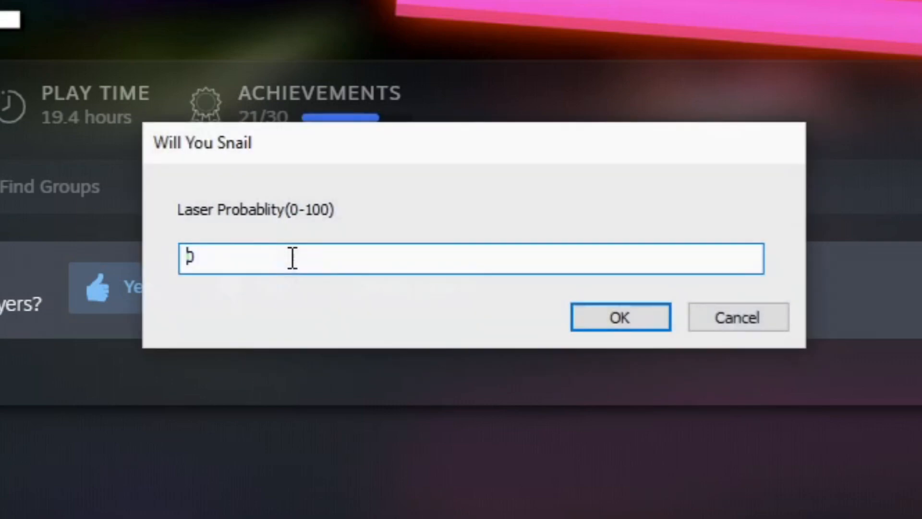
text(0)
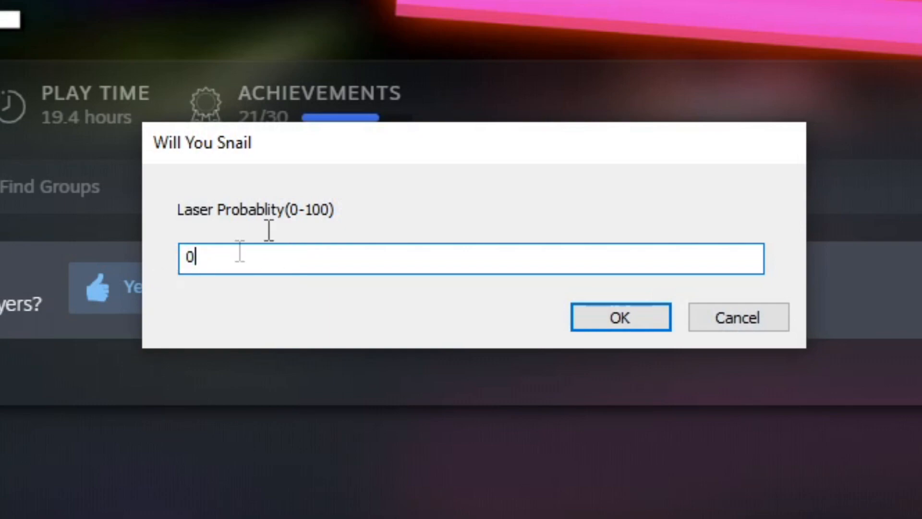
mouse_move(594, 303)
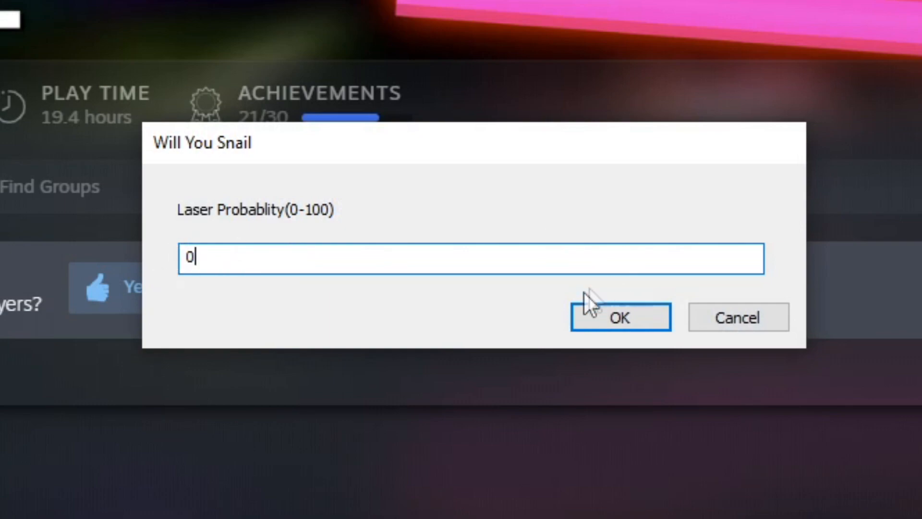
click(619, 317)
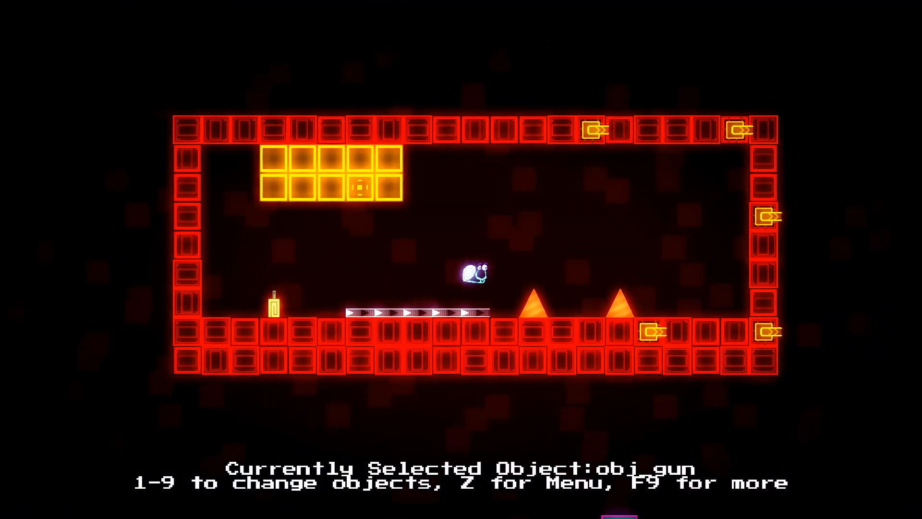
Step: Playtest the level with F1, moving the snail while the gun turrets fire
key(F1)
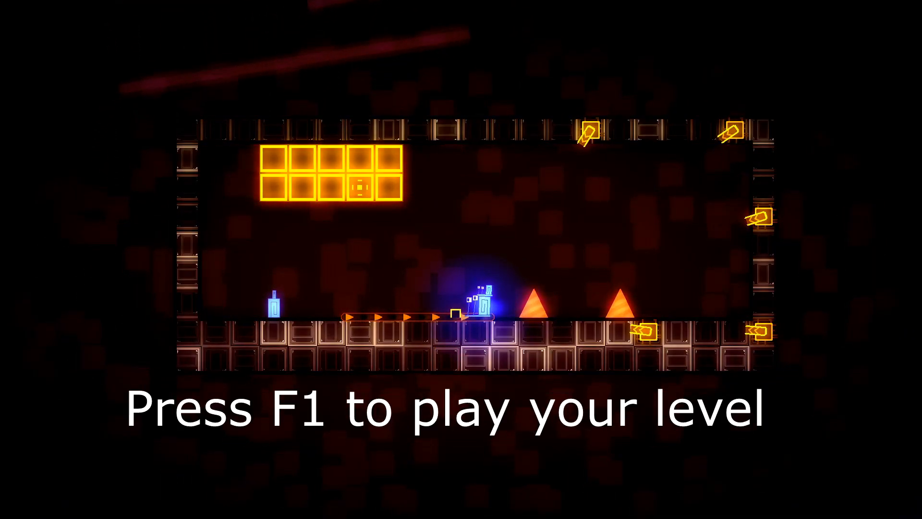
key(F1)
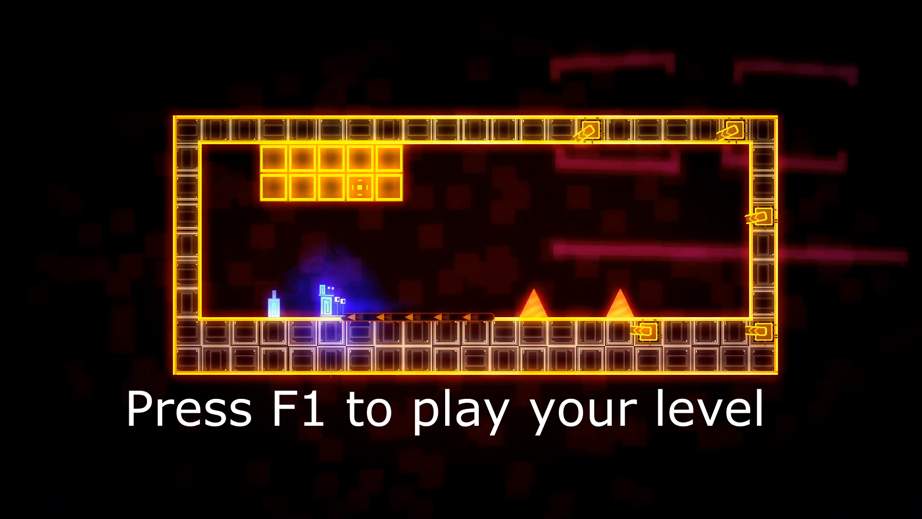
key(f1)
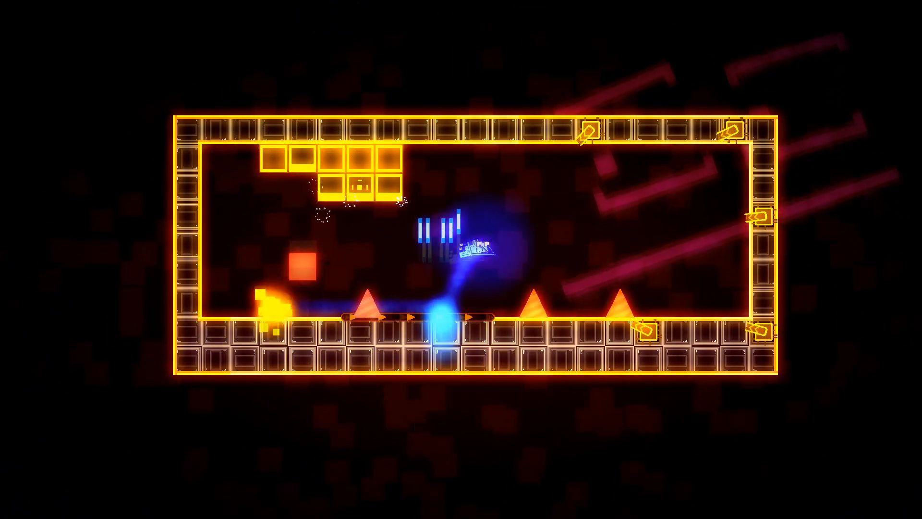
key(f2)
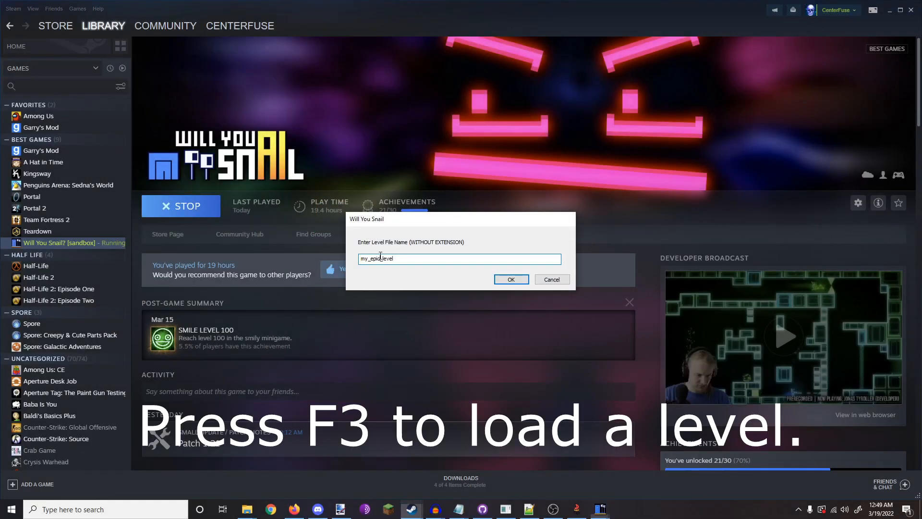
Step: Load shooty_shooty_pew_pew into the editor and bring up the save prompt again
text(shooty_shooty_pew_pew)
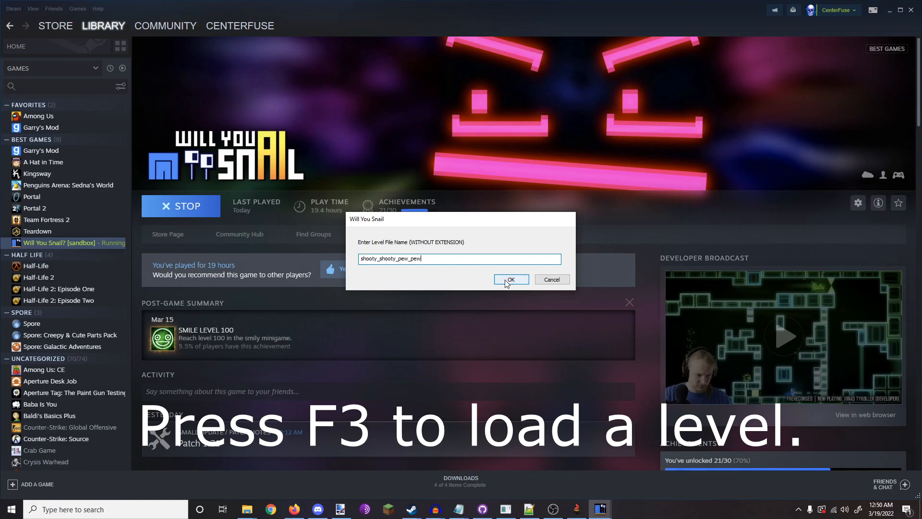
click(510, 279)
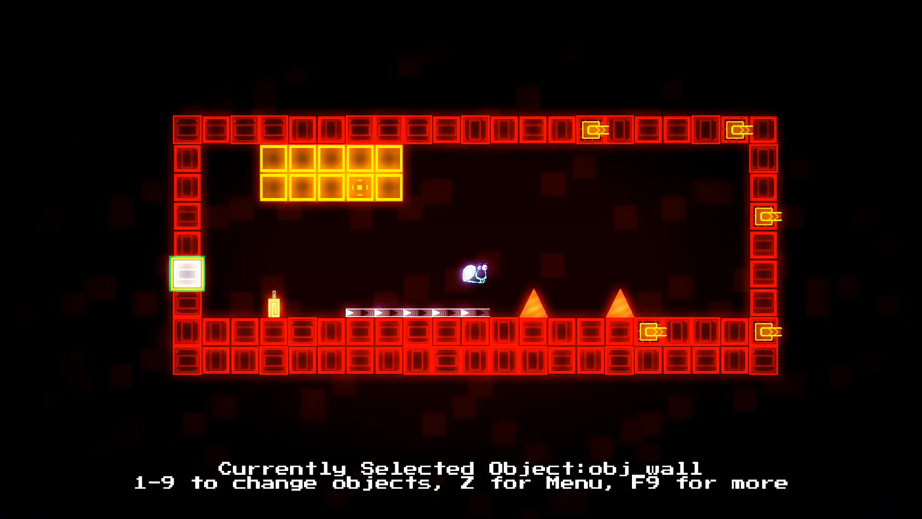
key(2)
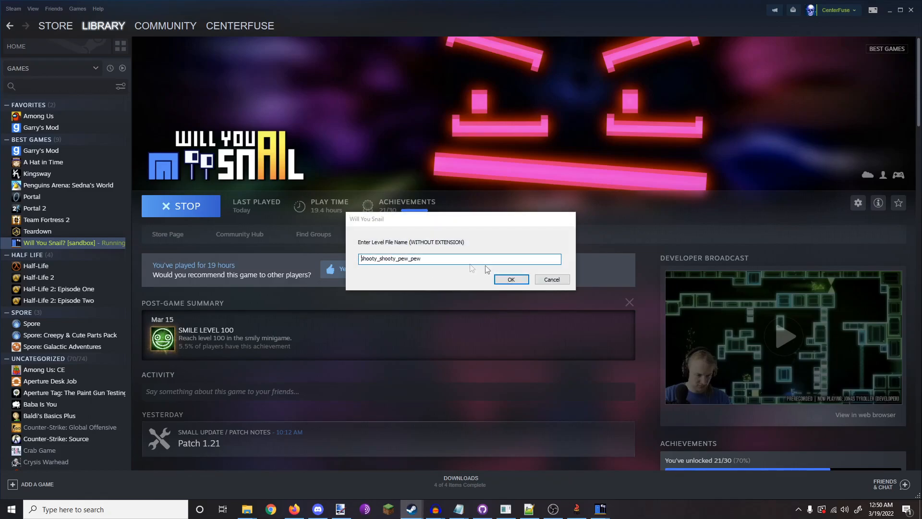
Step: Save as shooty_shooty_pew_pew keeping default squid settings, then exit the game from the pause menu
click(510, 279)
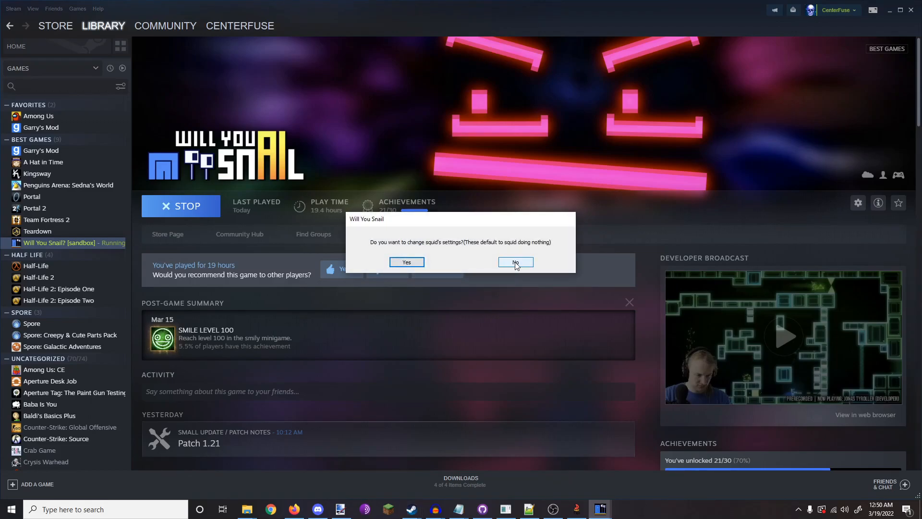
click(515, 261)
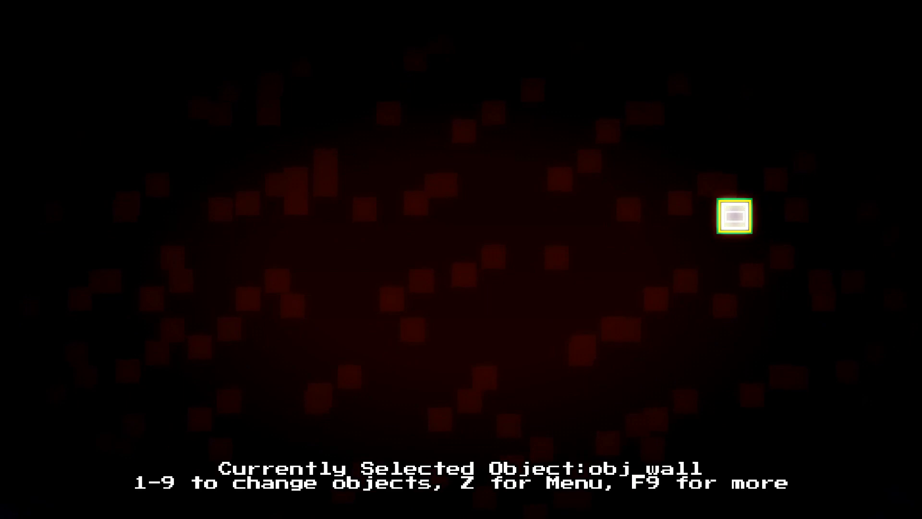
key(z)
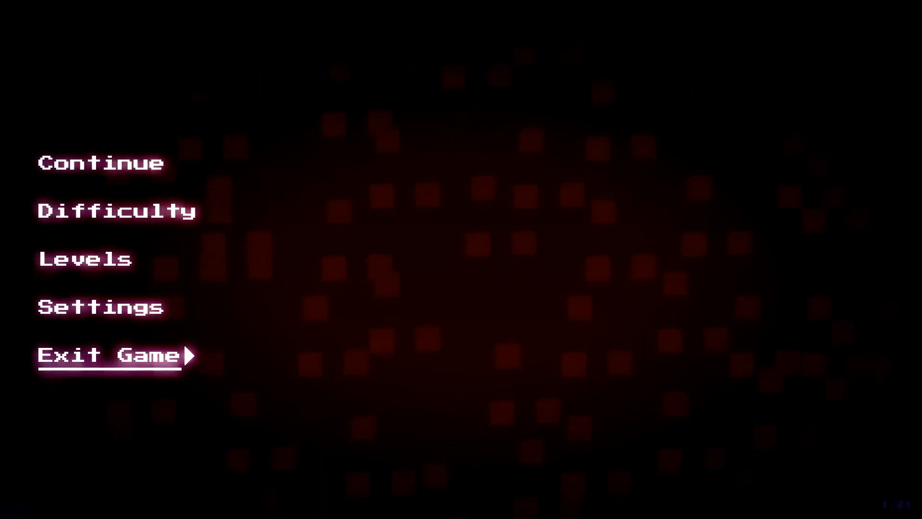
click(106, 355)
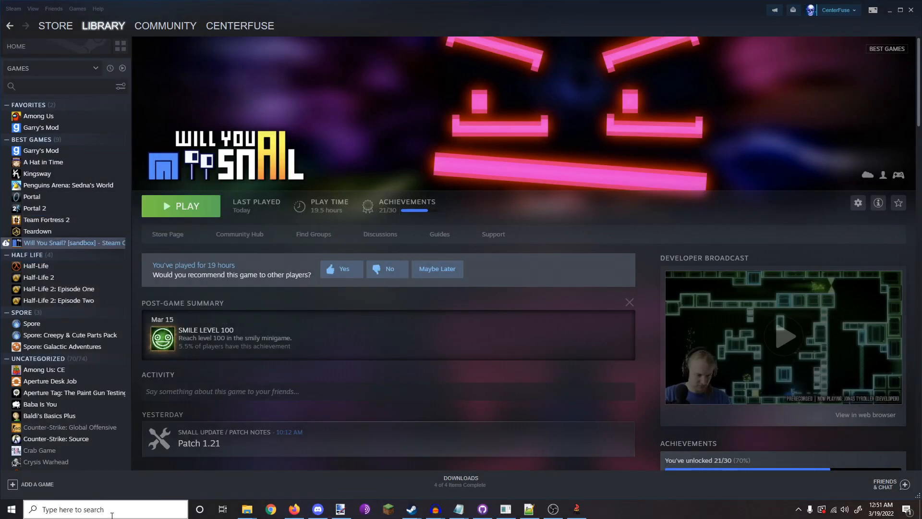
Step: Open File Explorer and navigate from AppData into Local and the Will_You_Snail folder
click(247, 509)
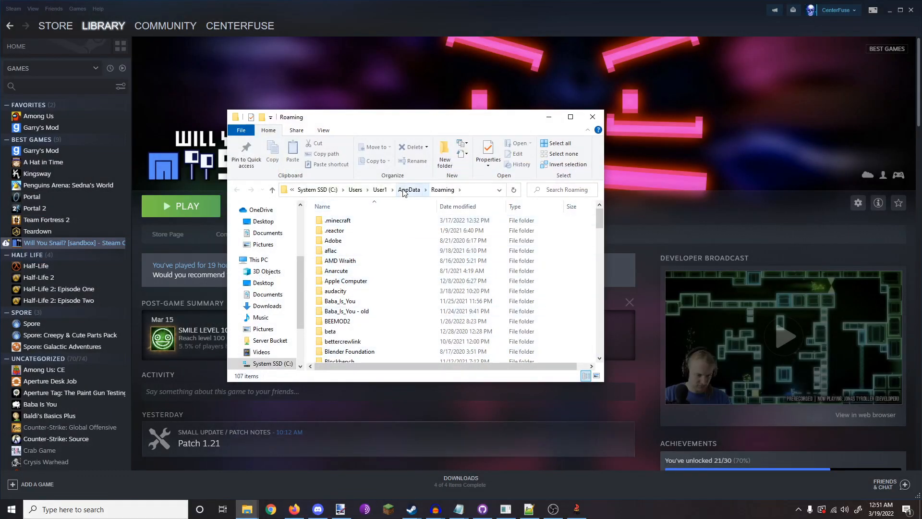
click(408, 190)
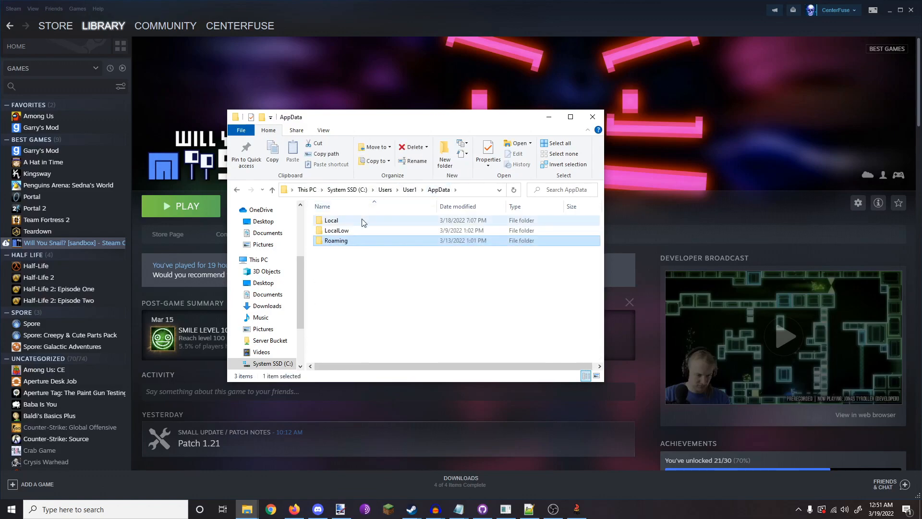
double_click(331, 219)
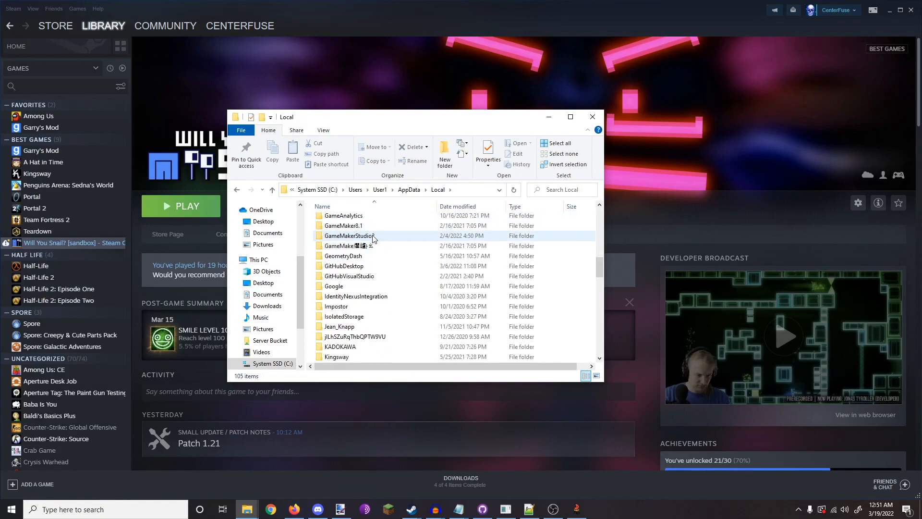
scroll(down, 3)
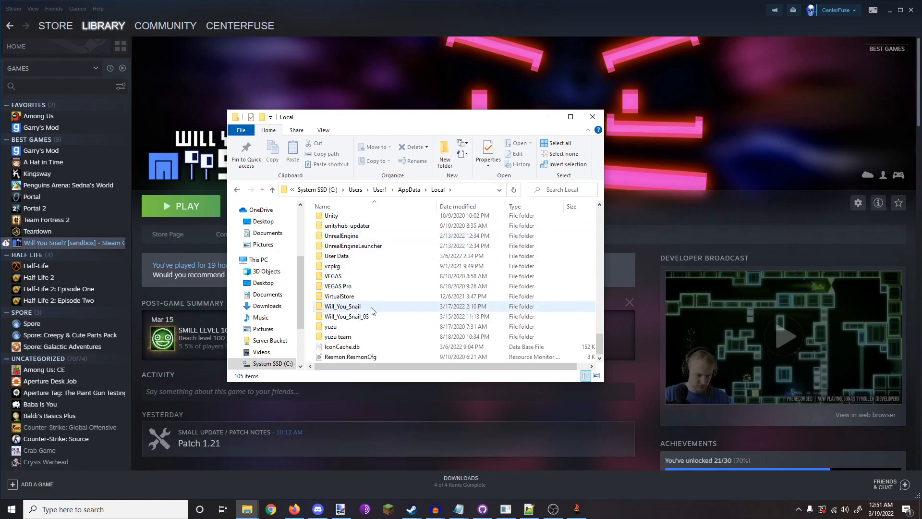
double_click(342, 306)
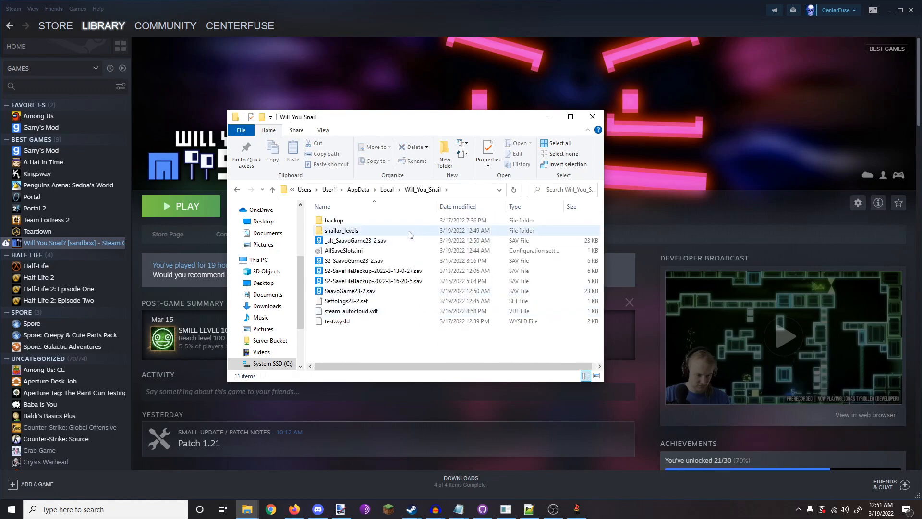
mouse_move(355, 230)
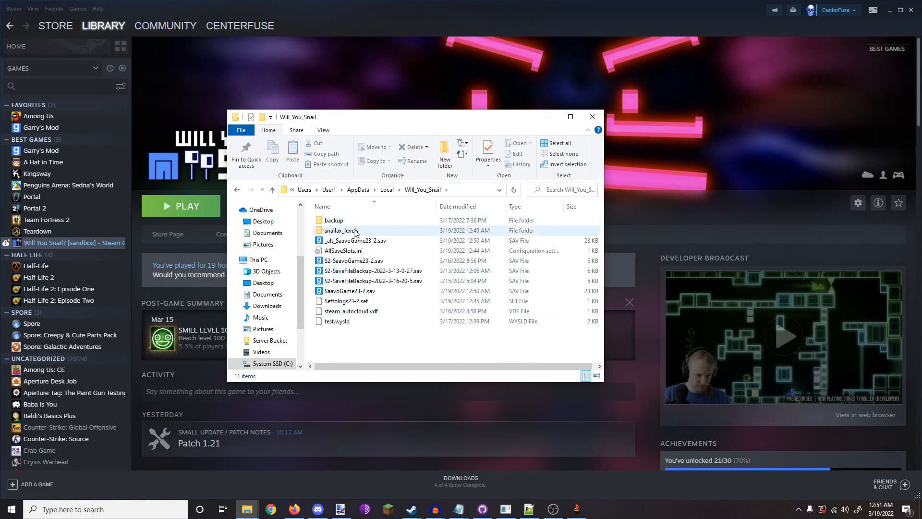
Step: Open snailax_levels, select shooty_shooty_pew_pew.wysld and switch to Discord
double_click(340, 230)
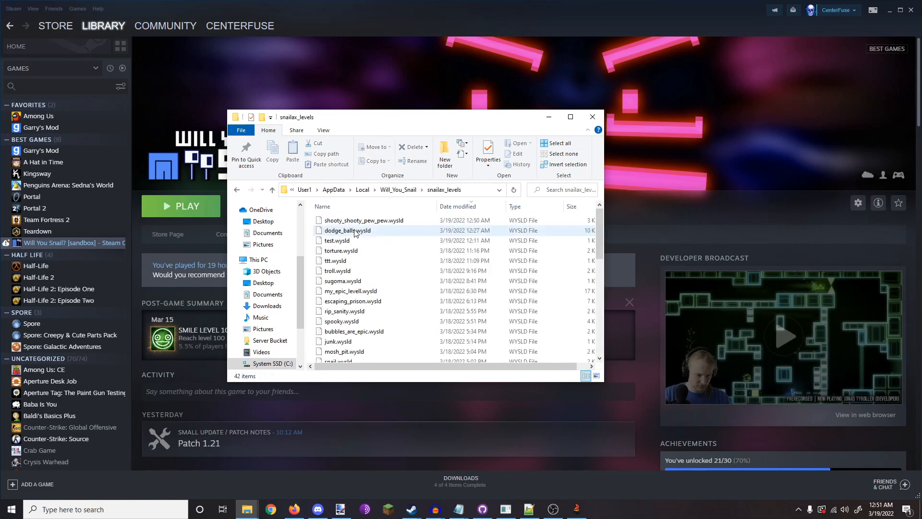
click(352, 266)
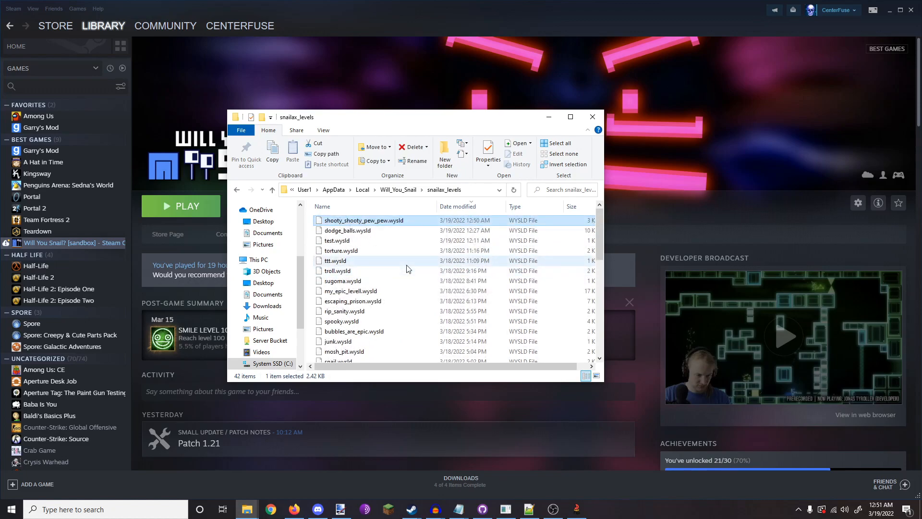
click(317, 510)
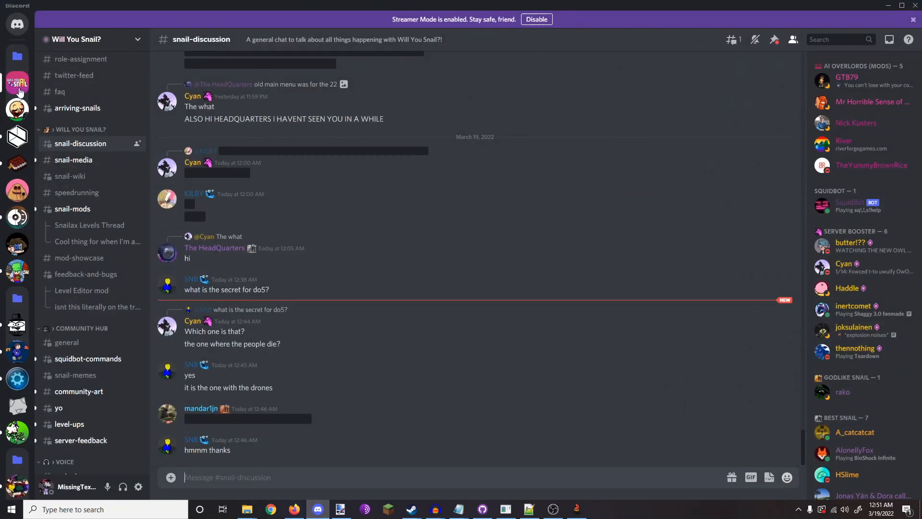
Step: Visit the snail-mods channel, maximize Discord and open the mod-showcase channel
click(73, 209)
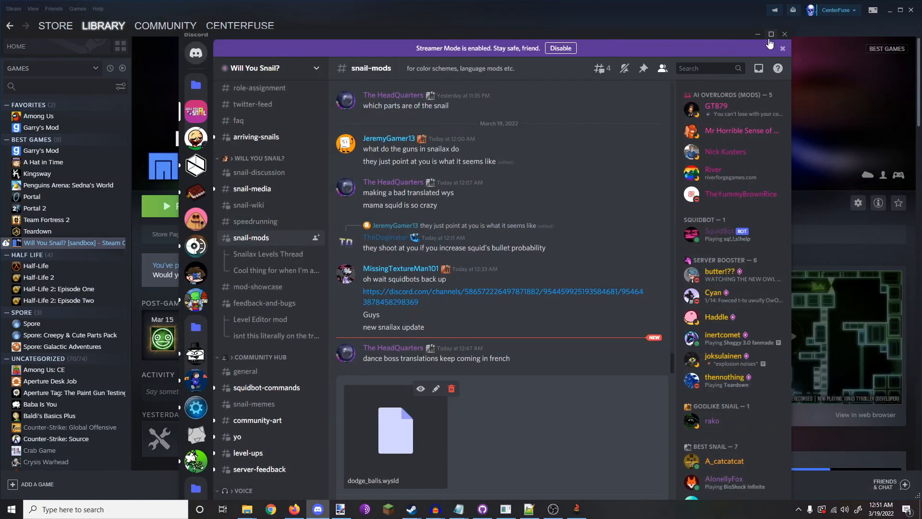
click(771, 34)
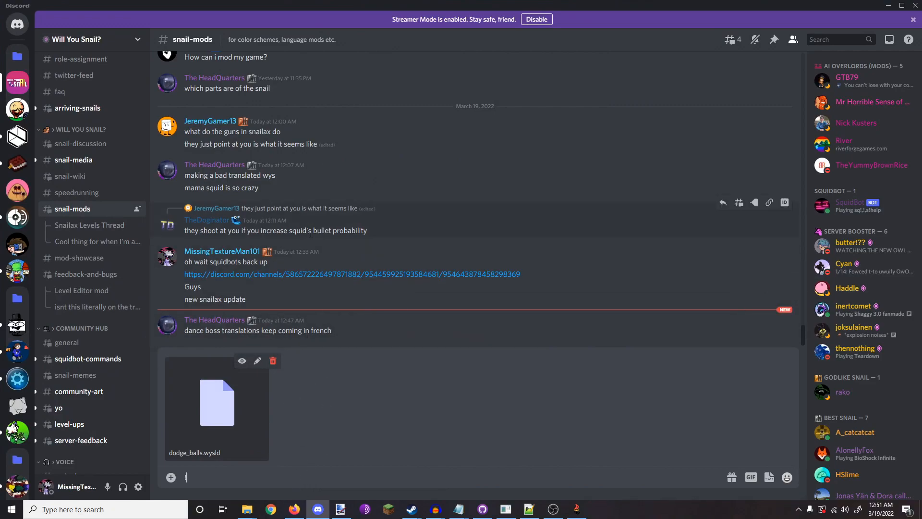
click(79, 258)
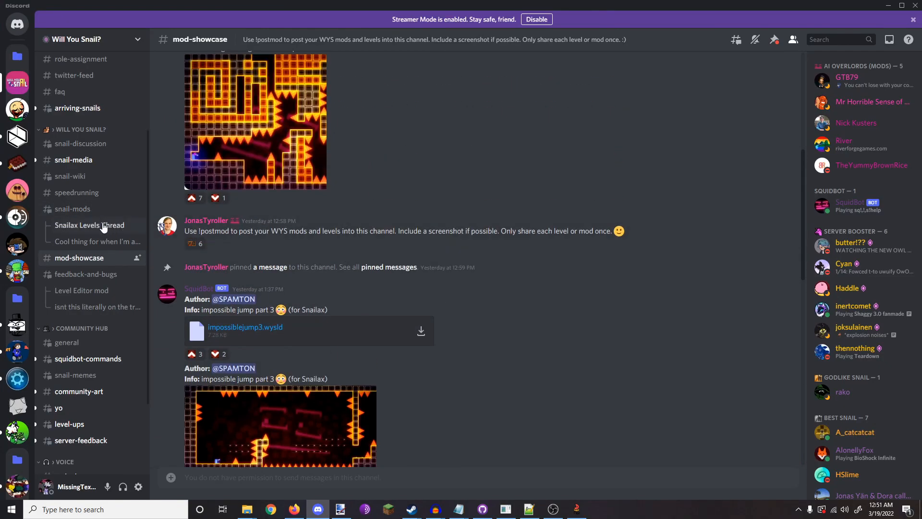
Step: Add the !postmod command to the snail-mods draft with dodge_balls.wysld, after rechecking mod-showcase instructions
click(72, 208)
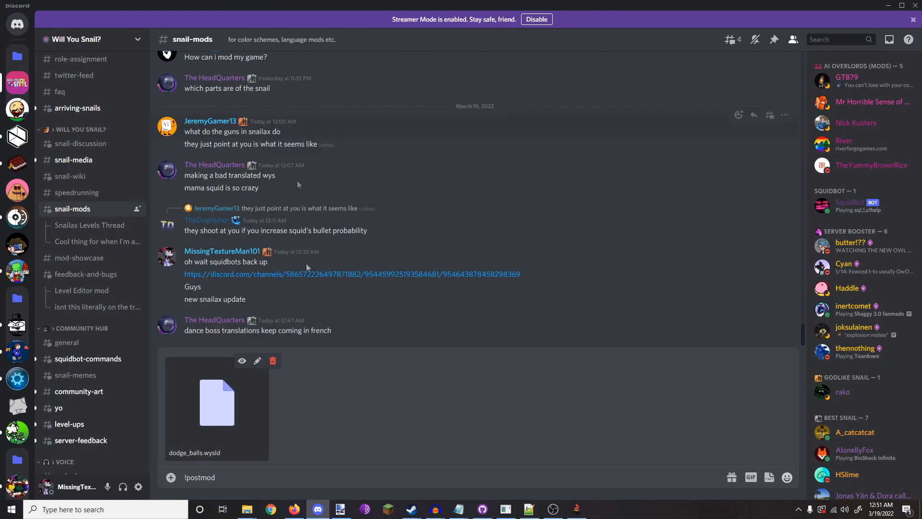
mouse_move(272, 360)
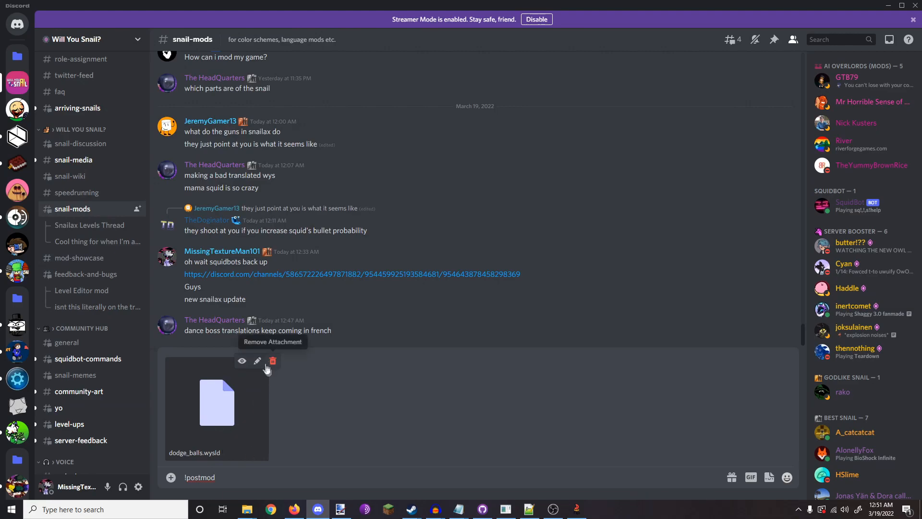
mouse_move(258, 442)
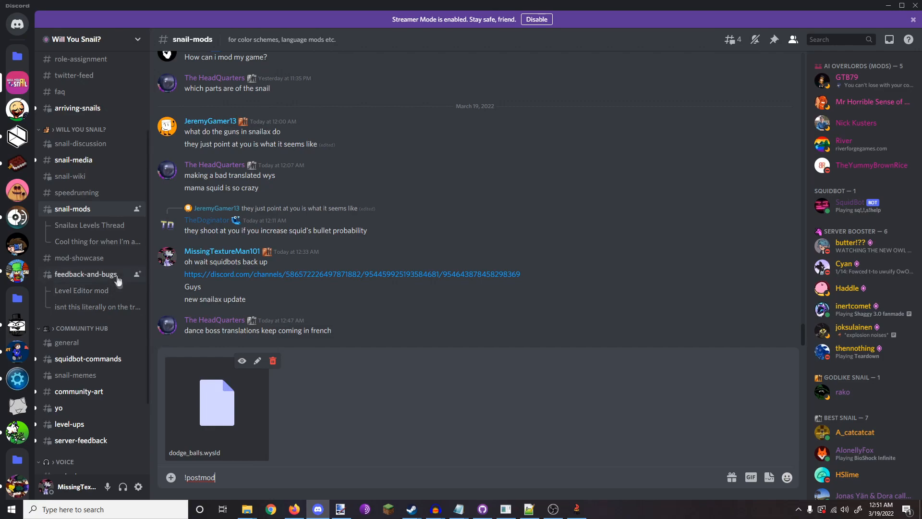
click(79, 258)
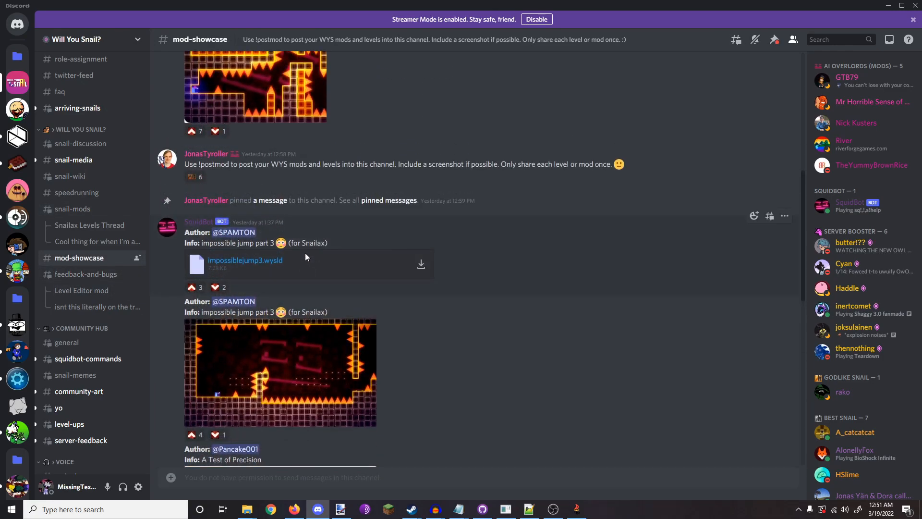
scroll(up, 3)
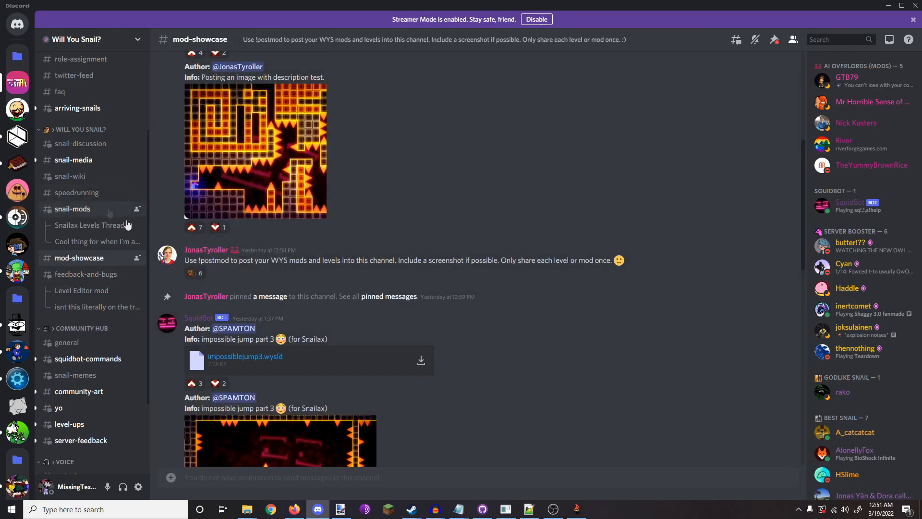
click(72, 209)
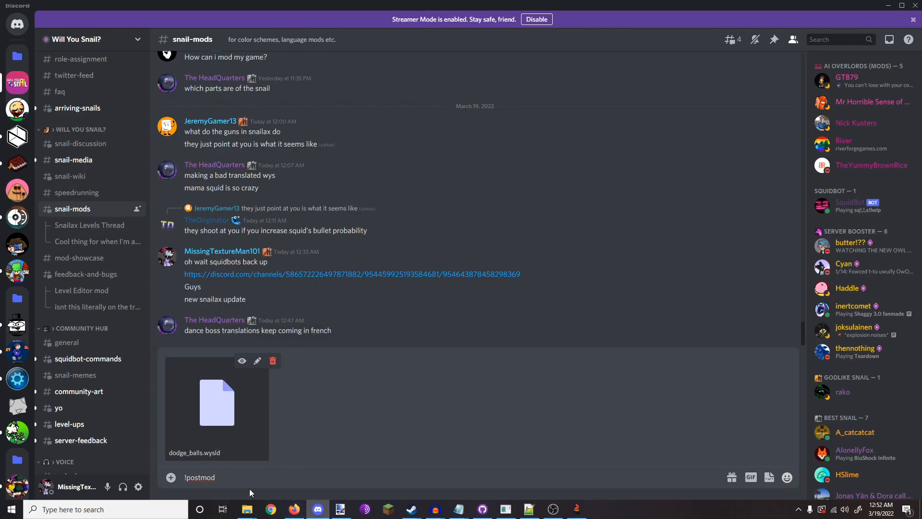
mouse_move(265, 473)
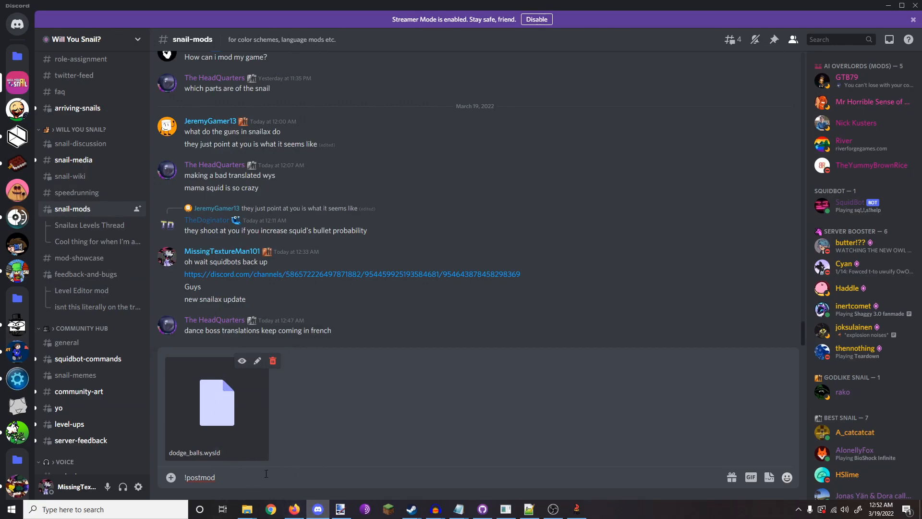
mouse_move(305, 455)
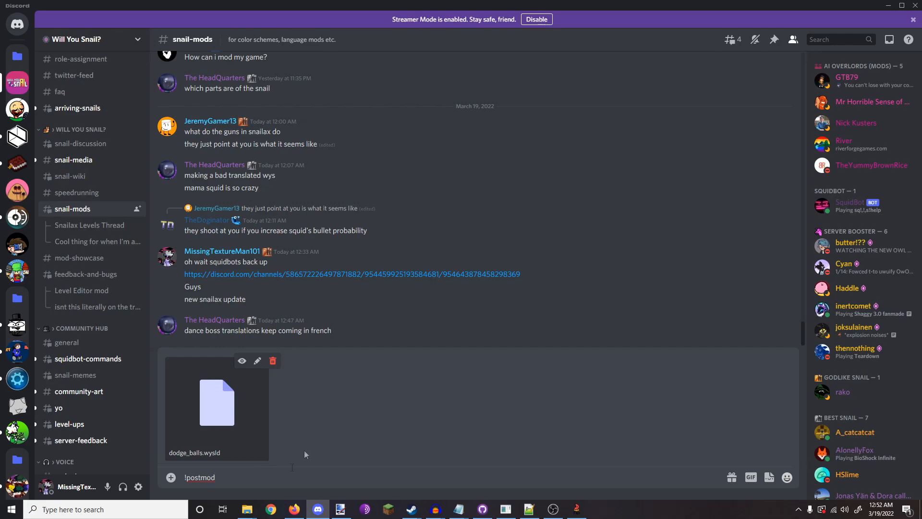
mouse_move(415, 387)
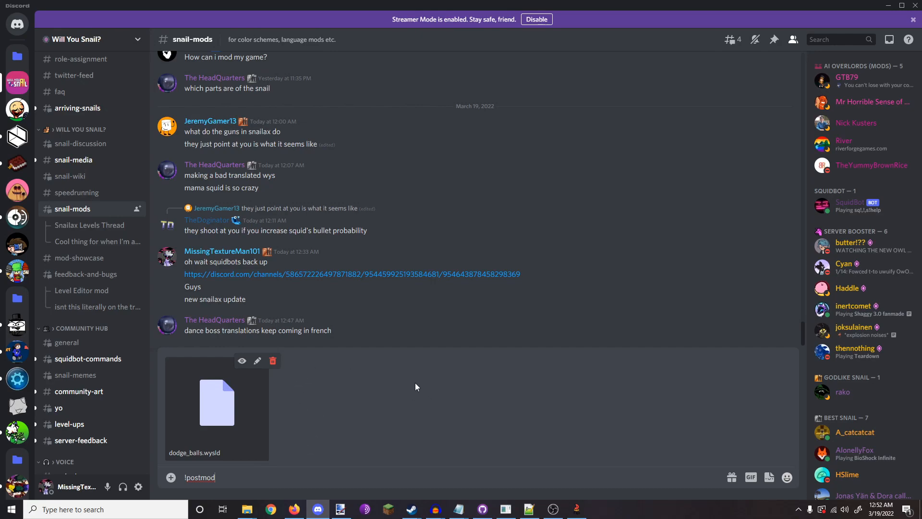